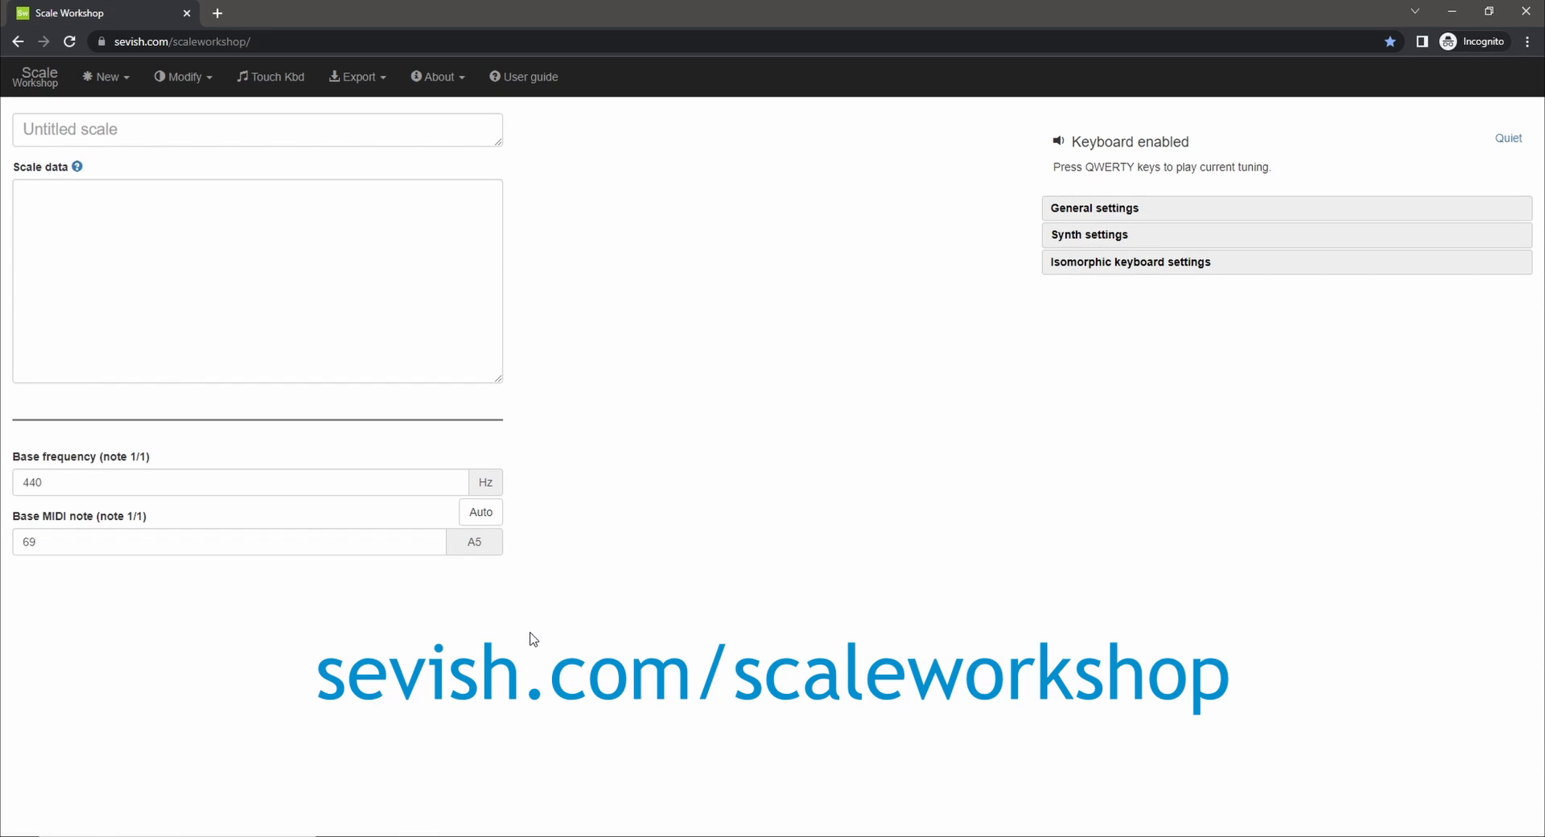
Bring up the Load preset scale chooser from the New menu.
click(256, 282)
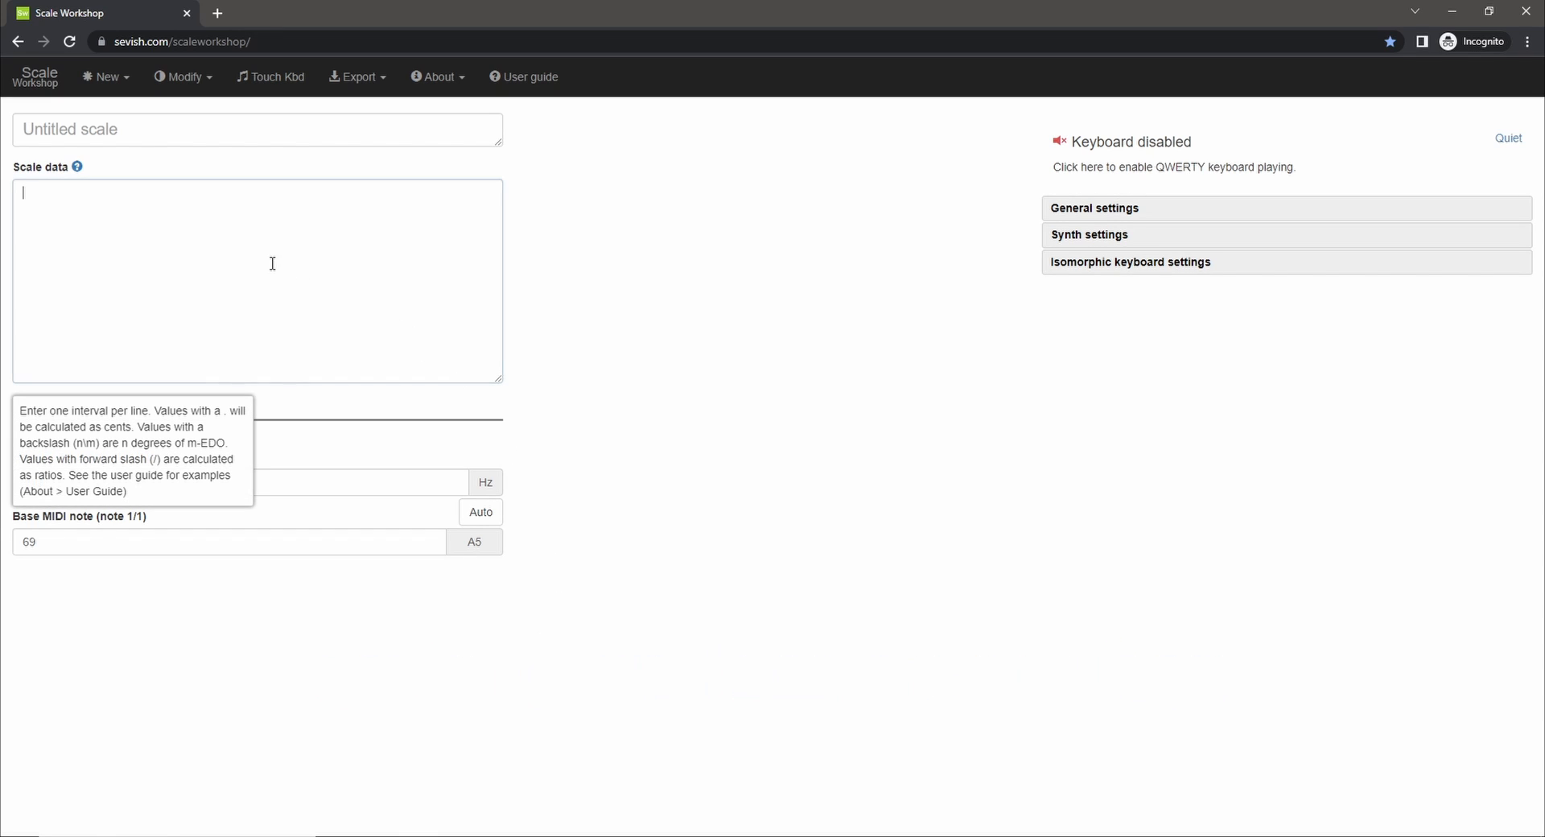
click(105, 78)
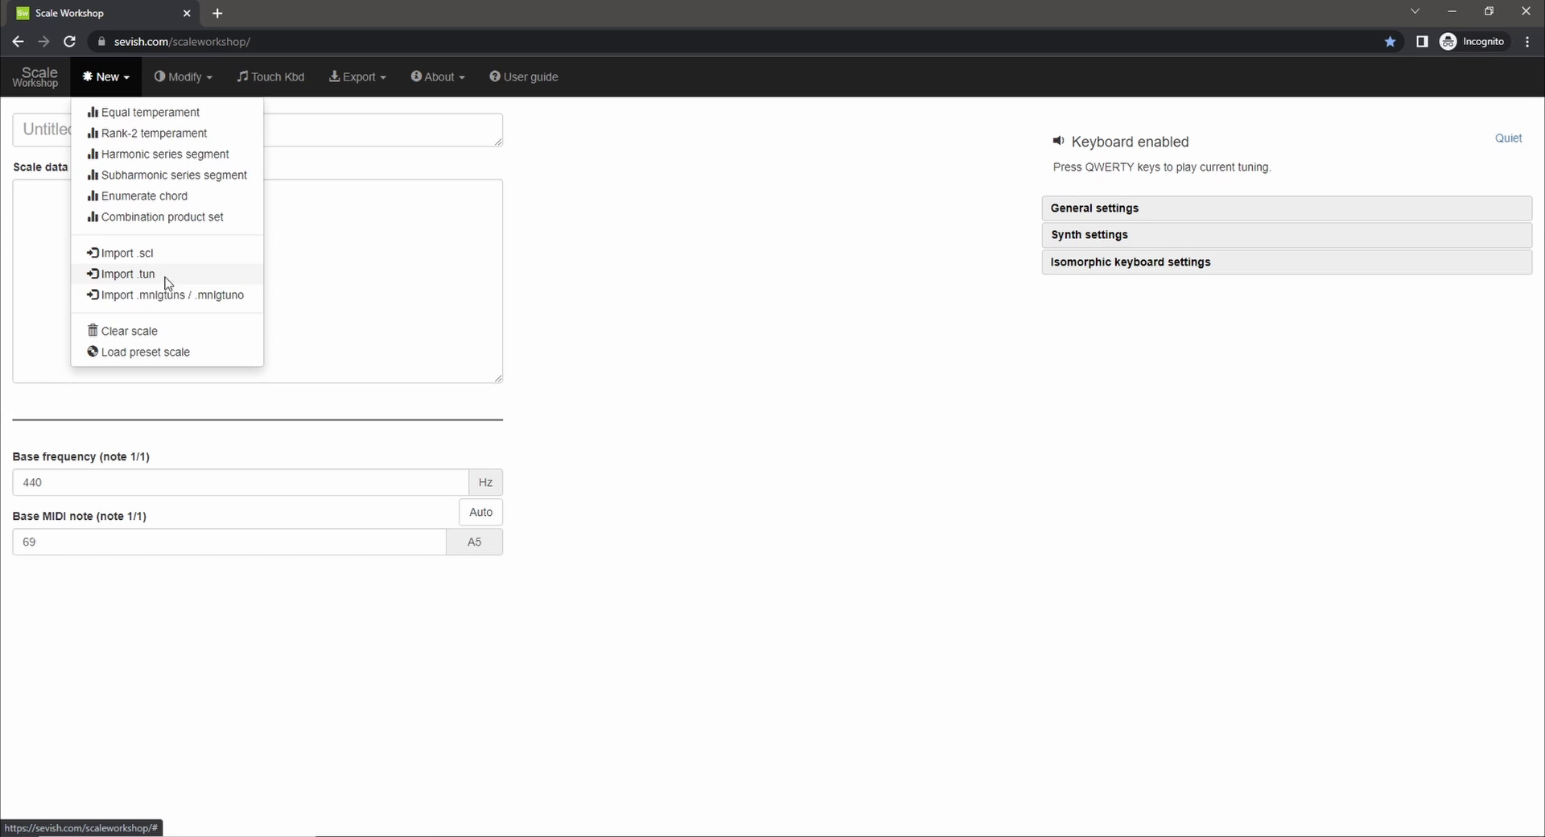
click(144, 352)
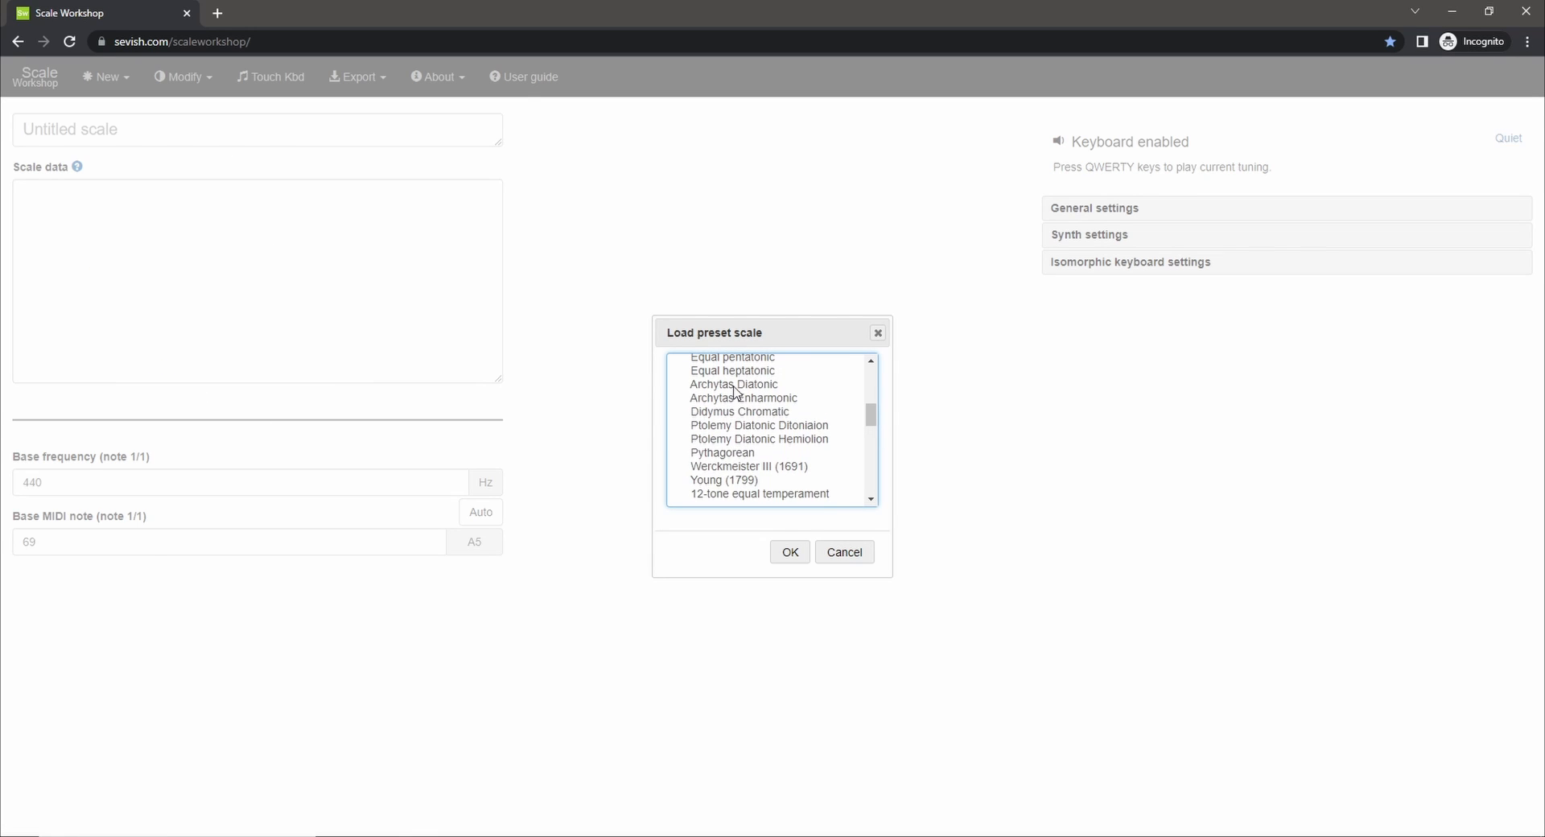
Load the Equal pentatonic preset, showing its five intervals and frequency table.
click(789, 550)
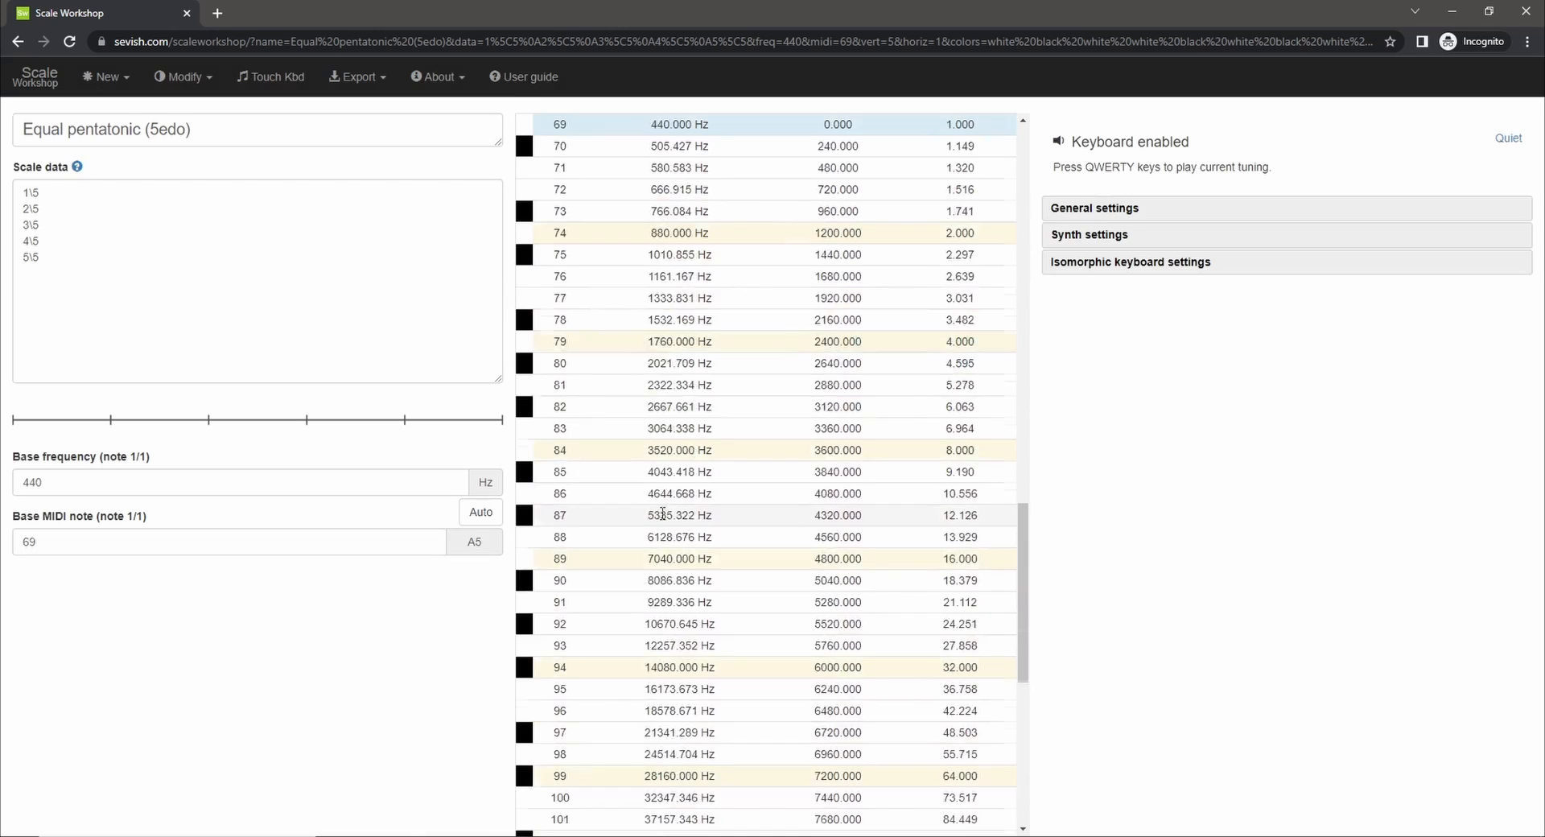
click(677, 276)
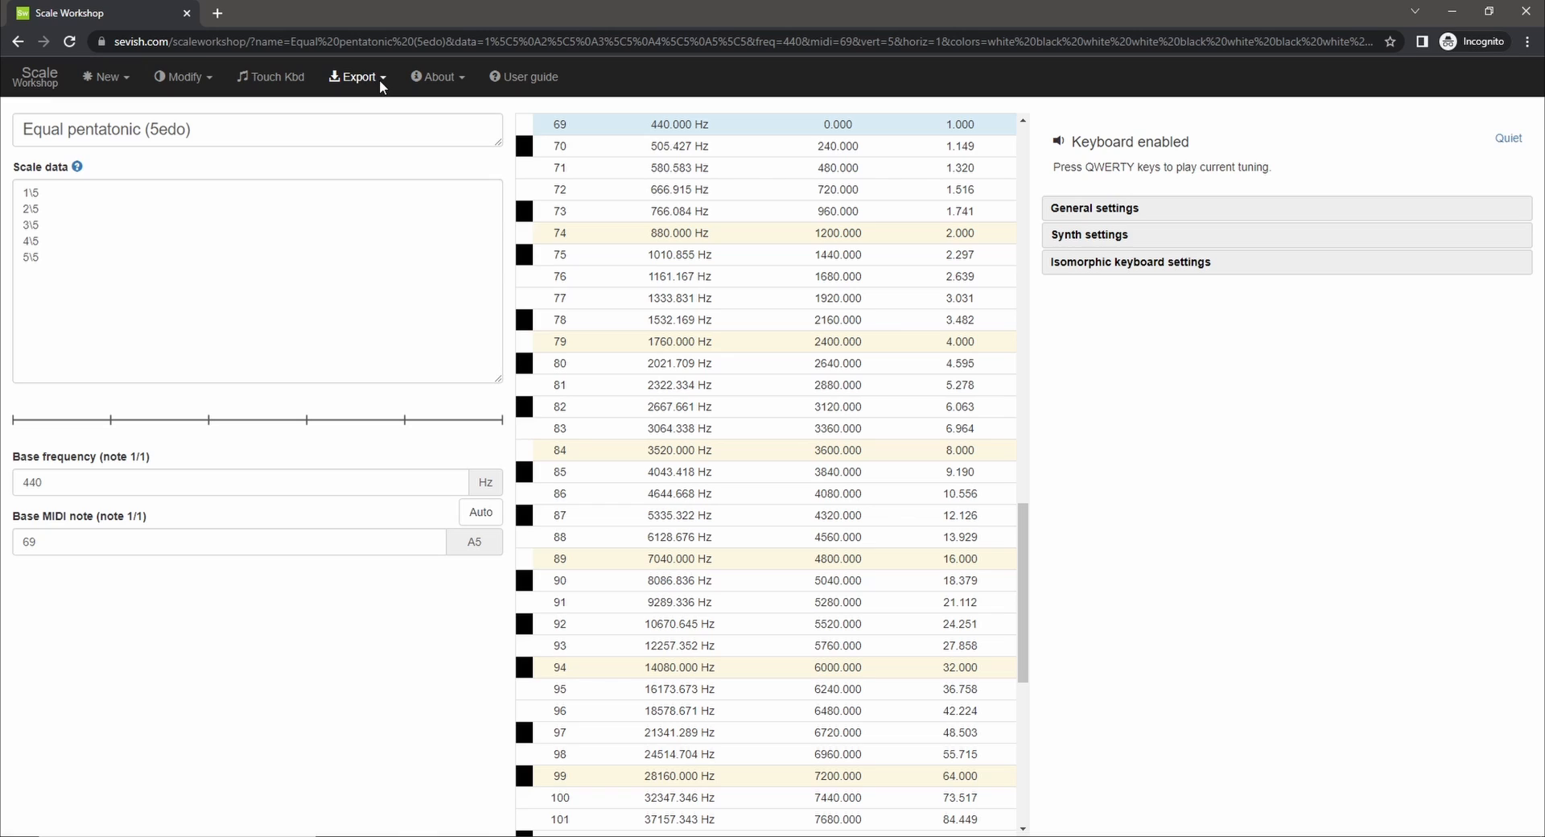
Download the scale as a Harmor pitch map .fnv and a renamed Sytrus pitch map .fnv.
click(357, 77)
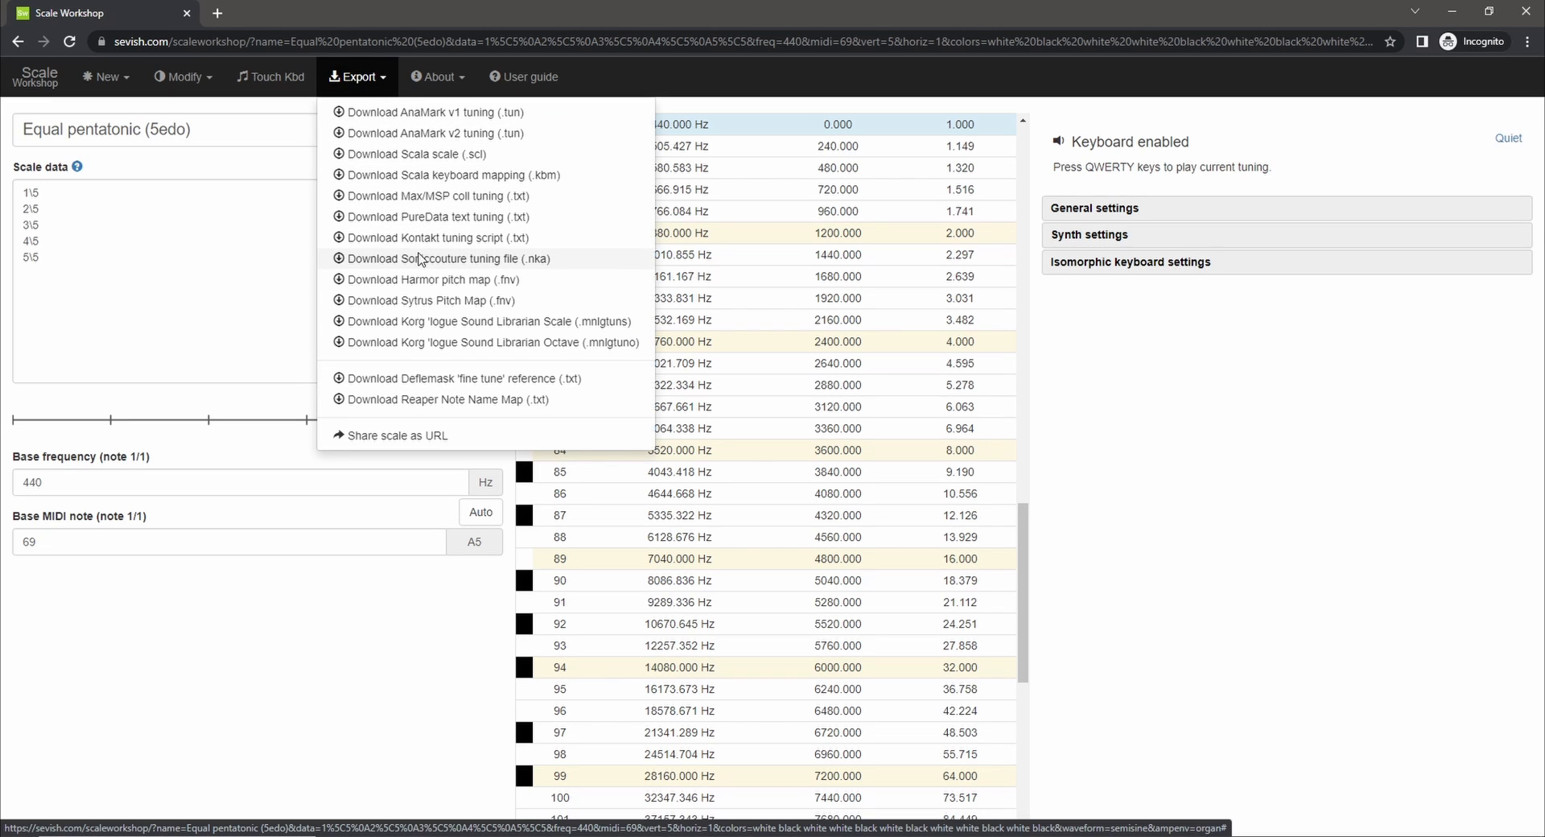
mouse_move(451, 288)
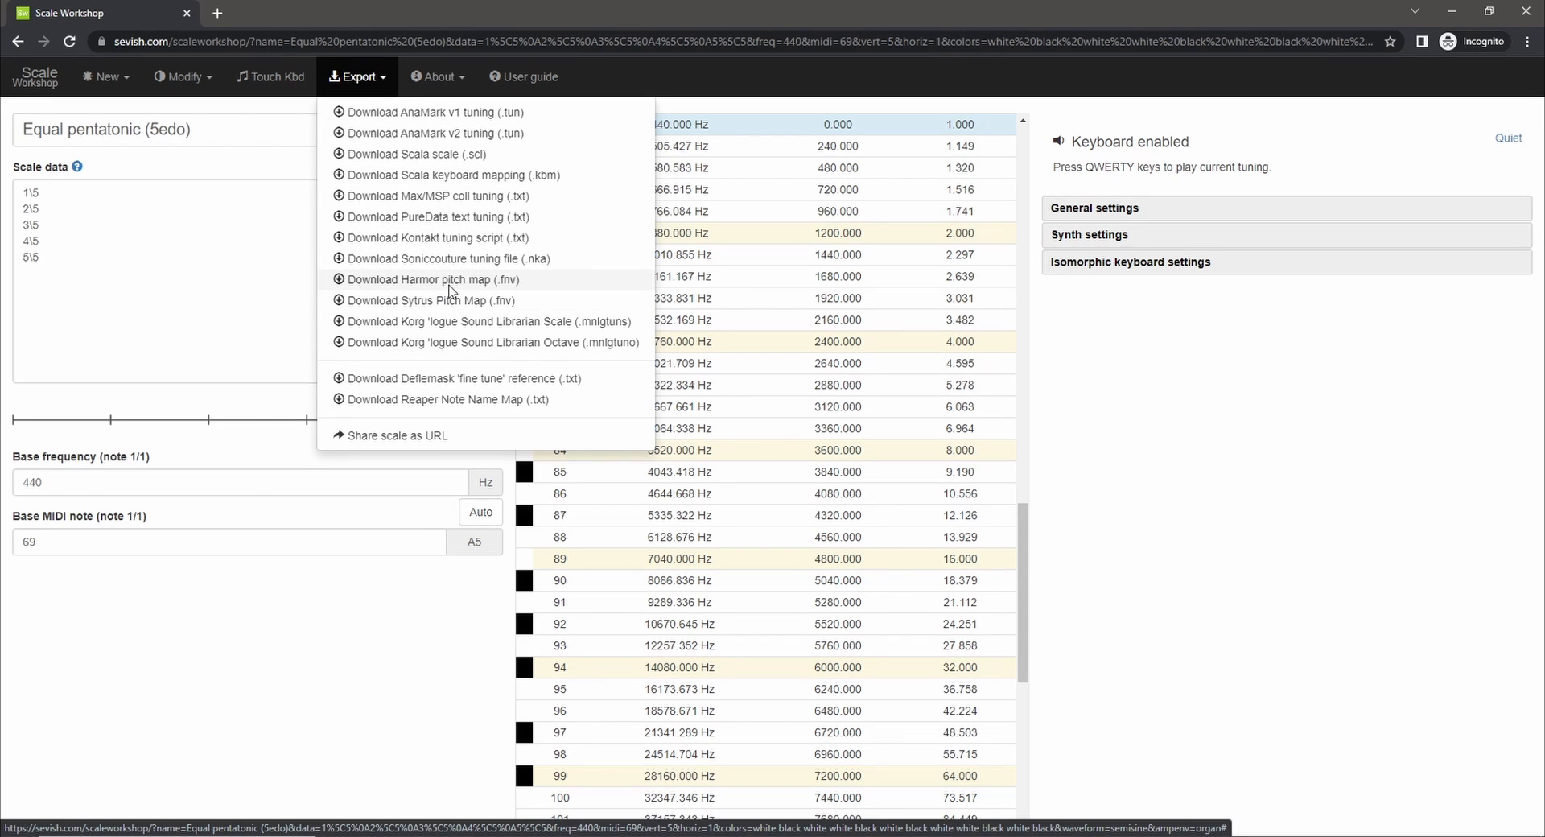
click(432, 278)
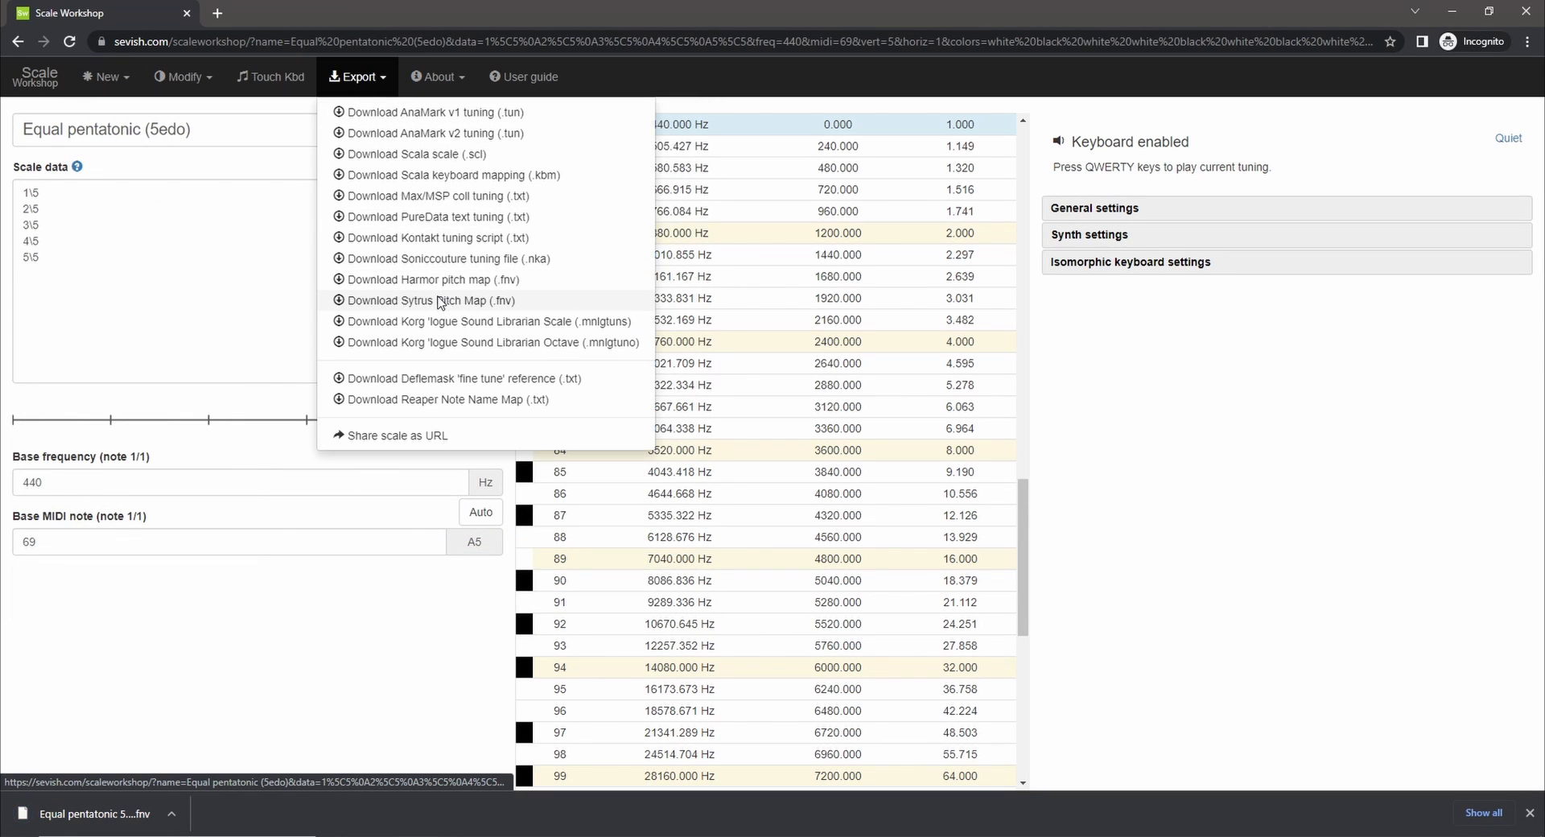
click(433, 301)
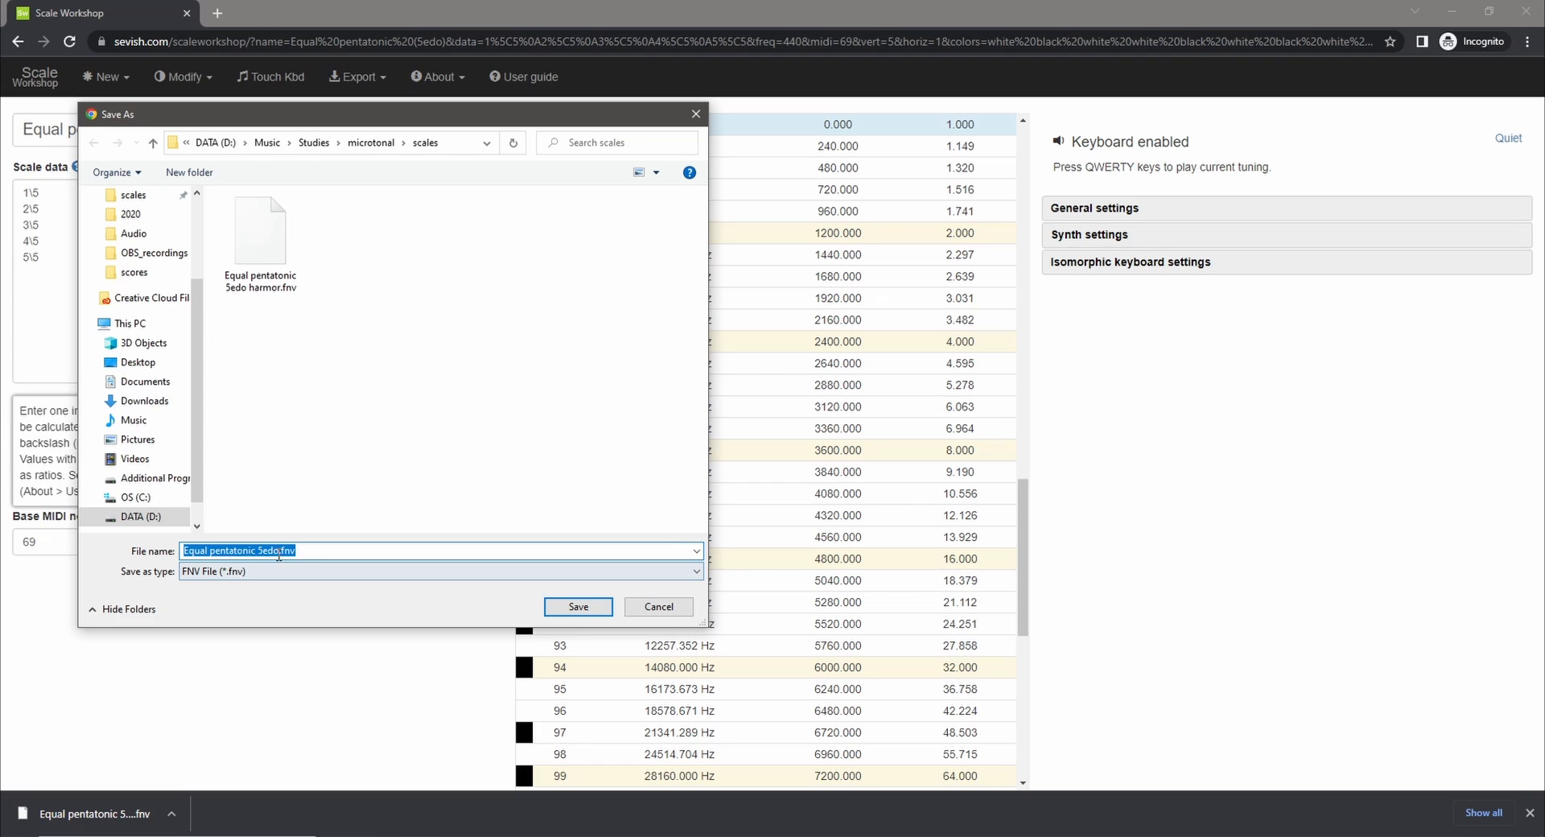
click(578, 607)
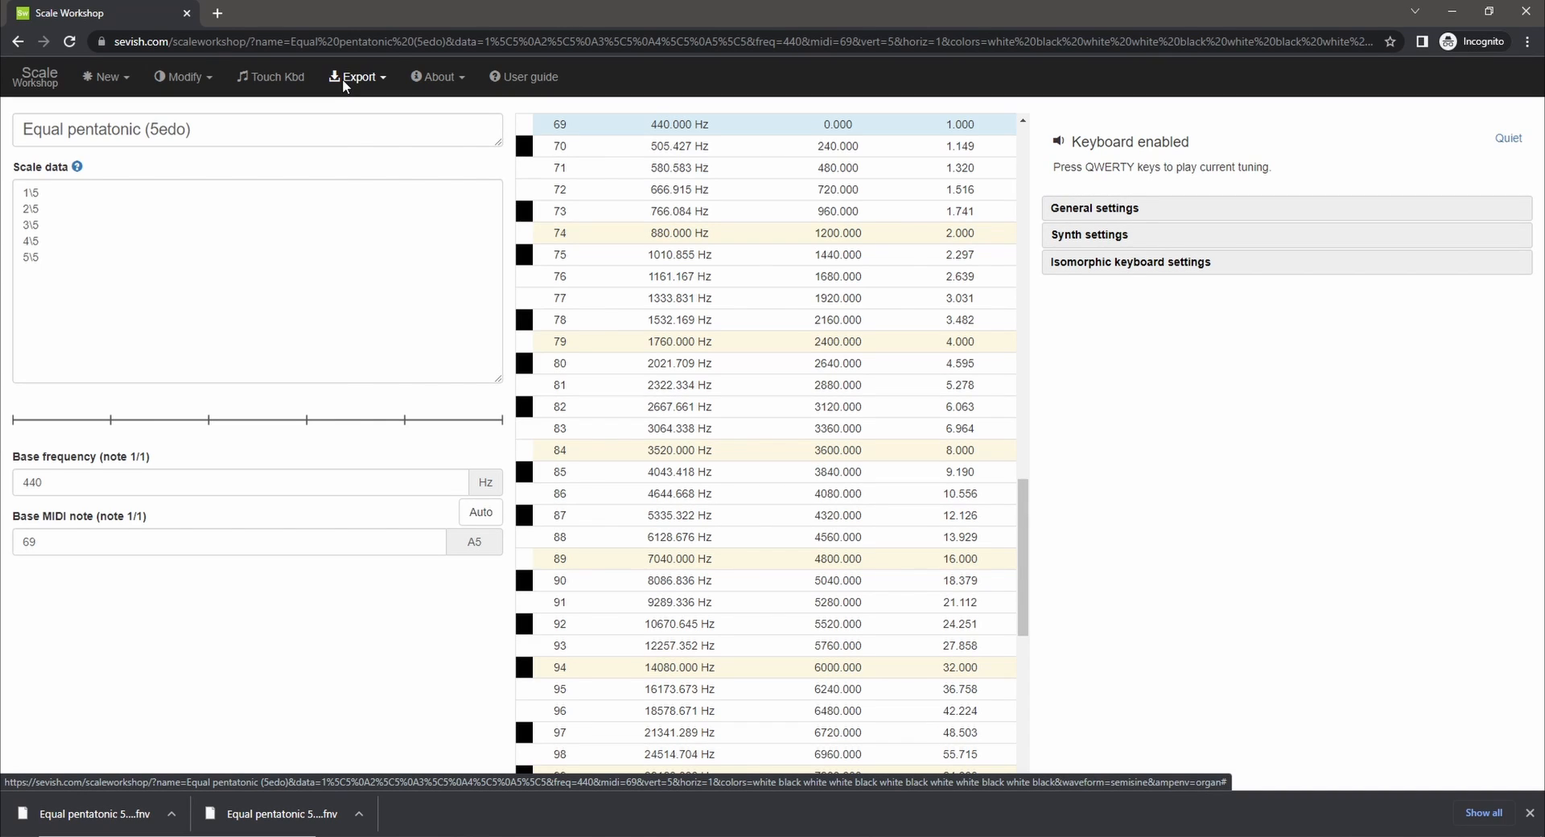
click(357, 77)
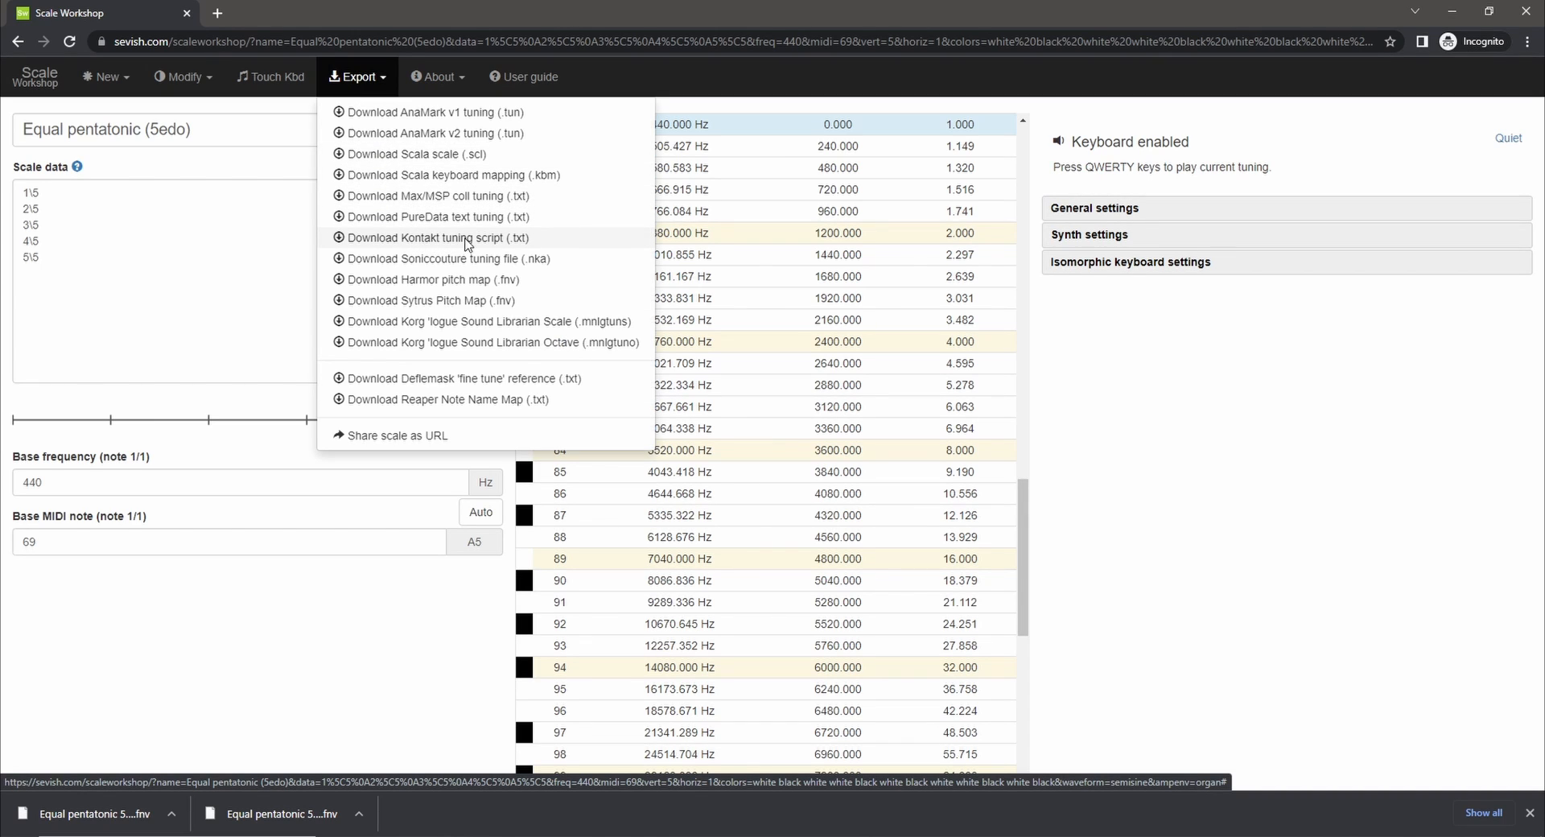
mouse_move(506, 343)
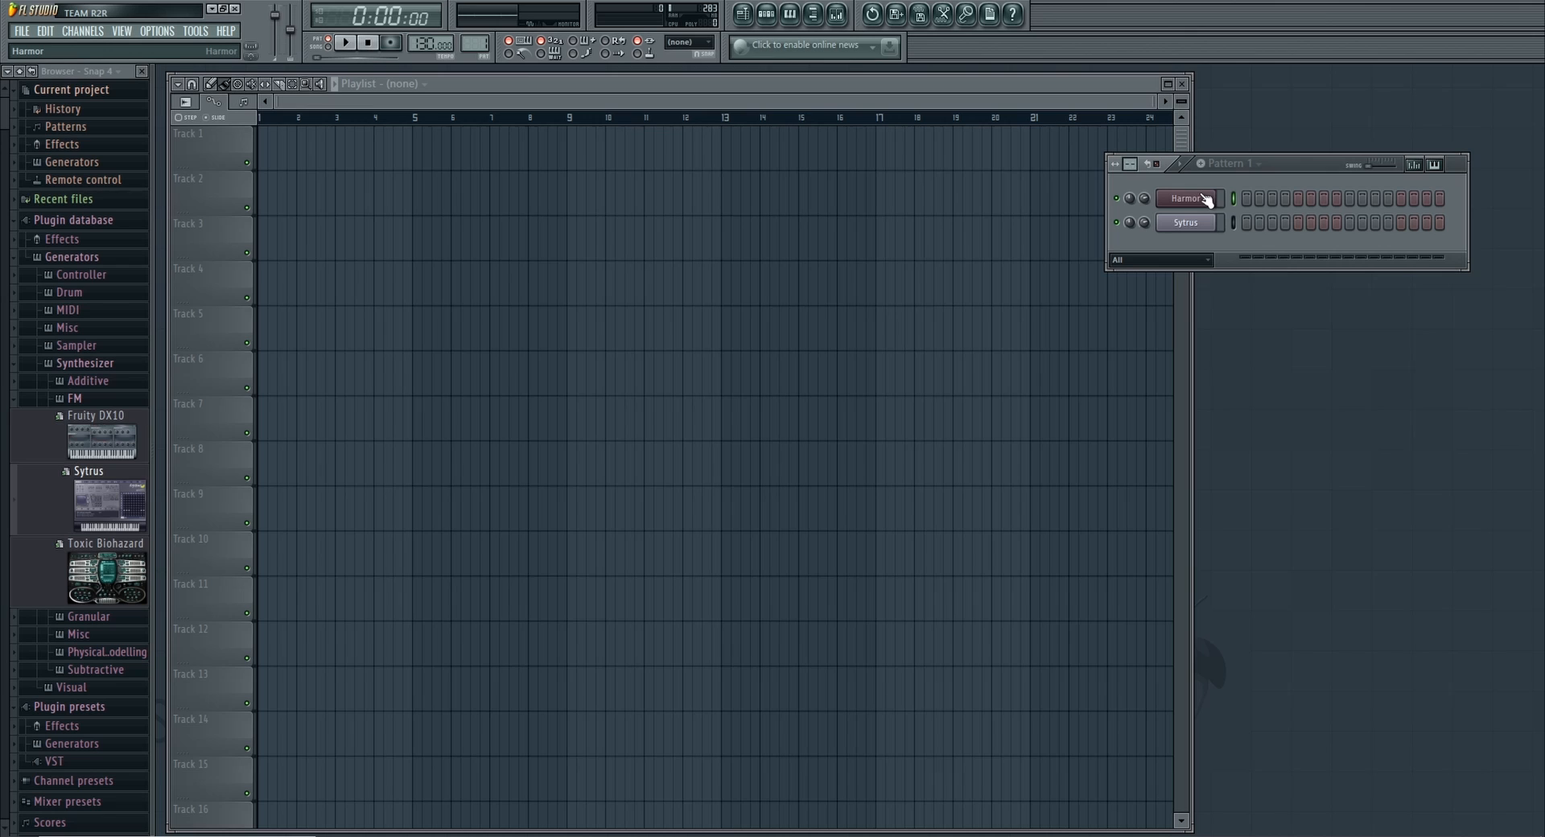
Reset Harmor to its Default preset and show its effects settings.
double_click(1188, 198)
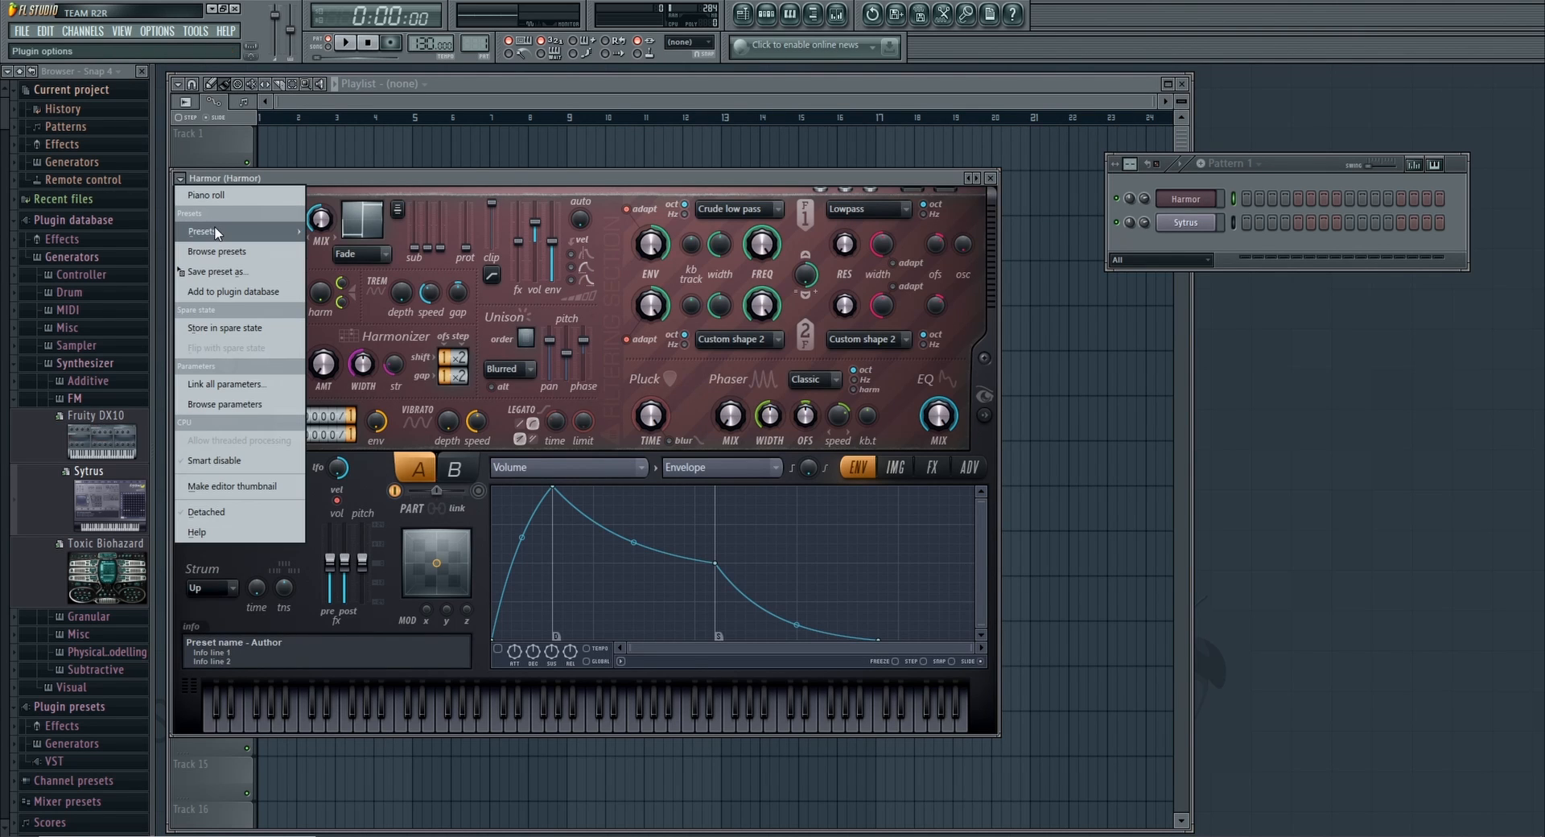
click(203, 230)
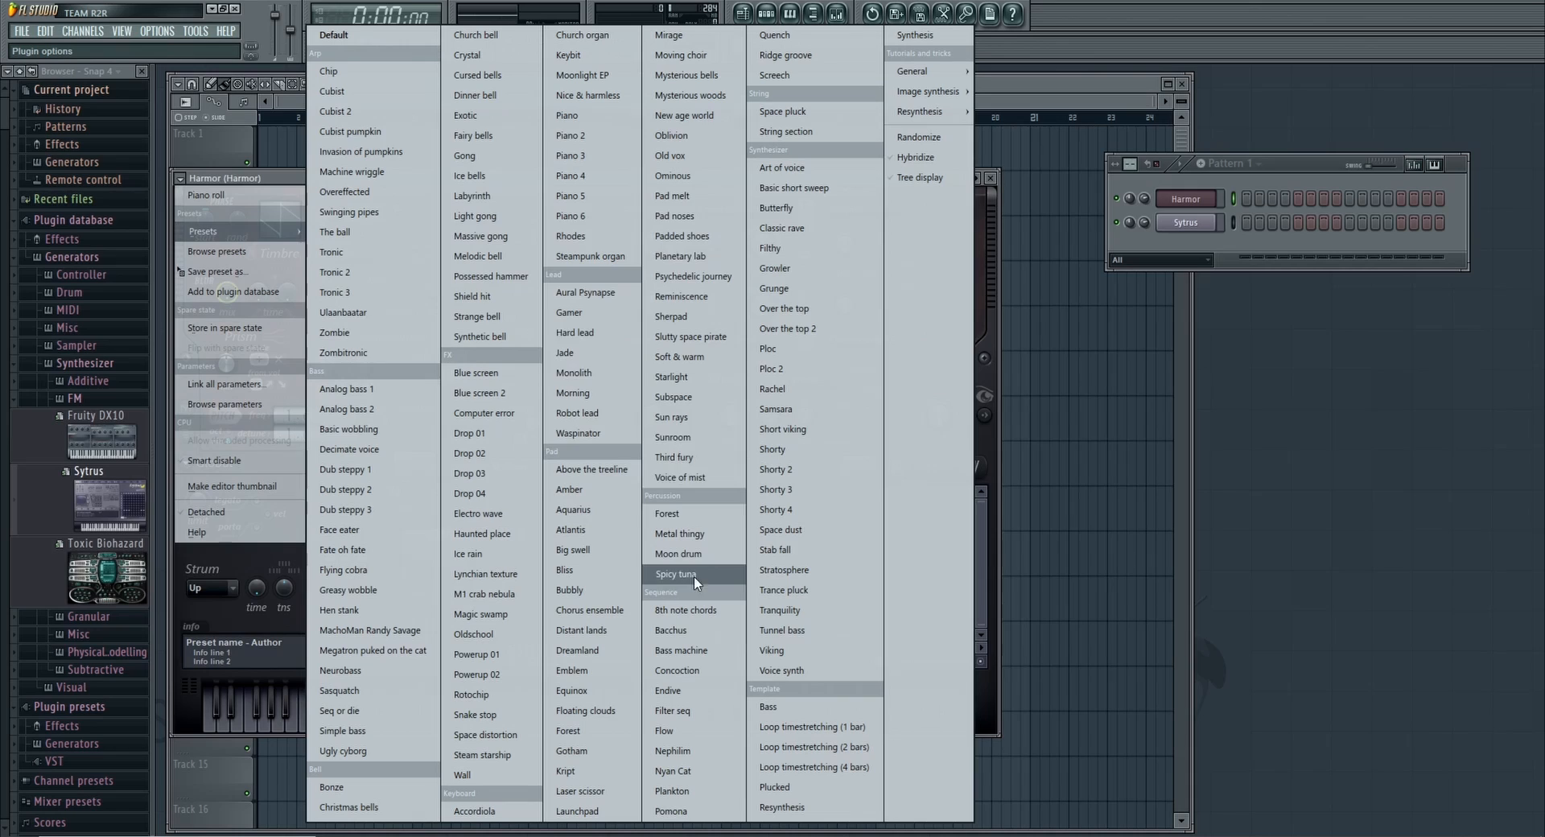
mouse_move(677, 533)
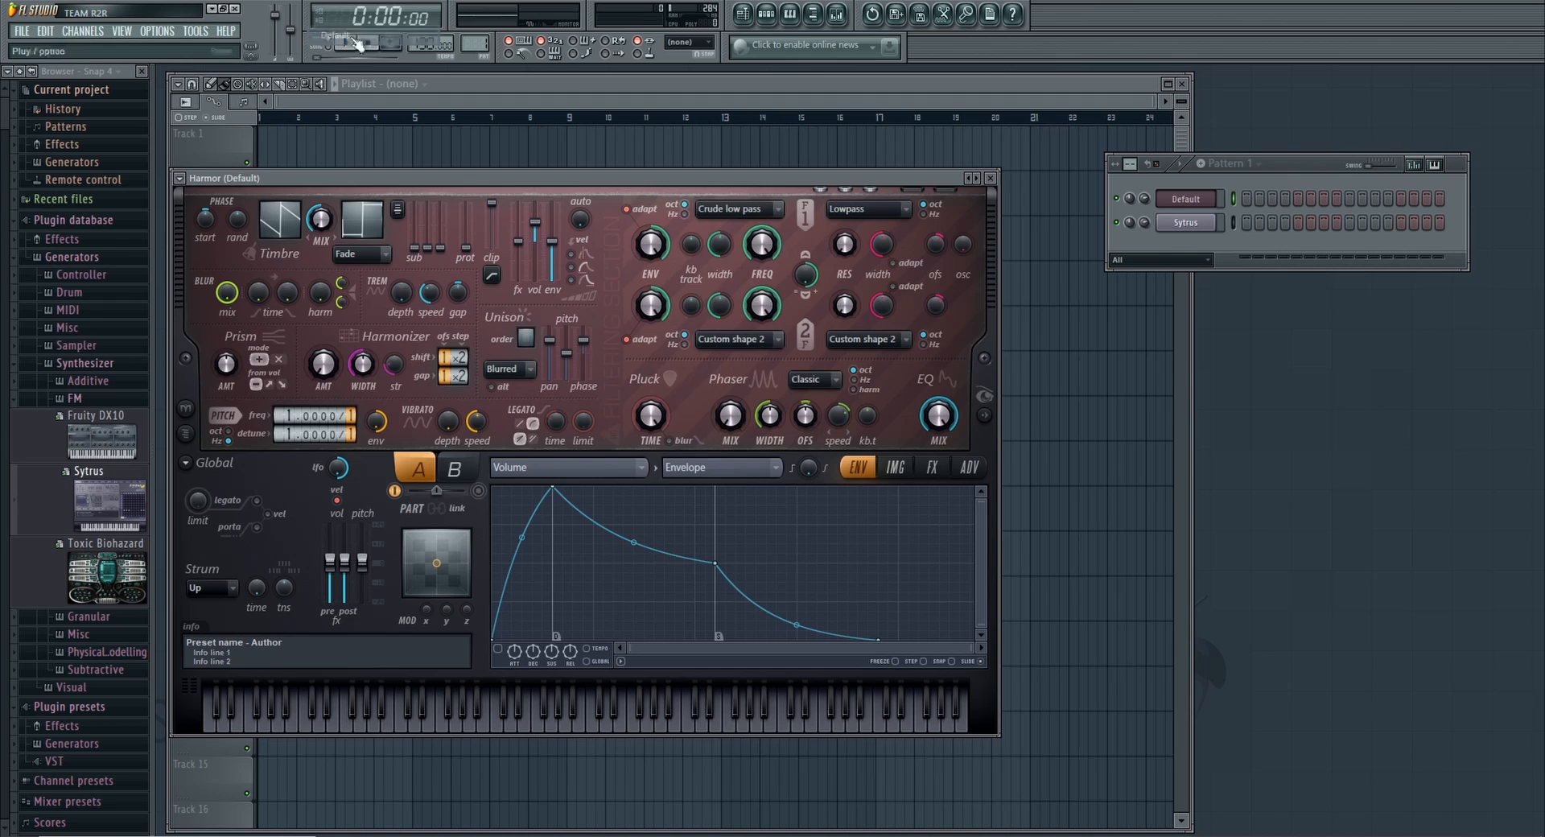
click(930, 467)
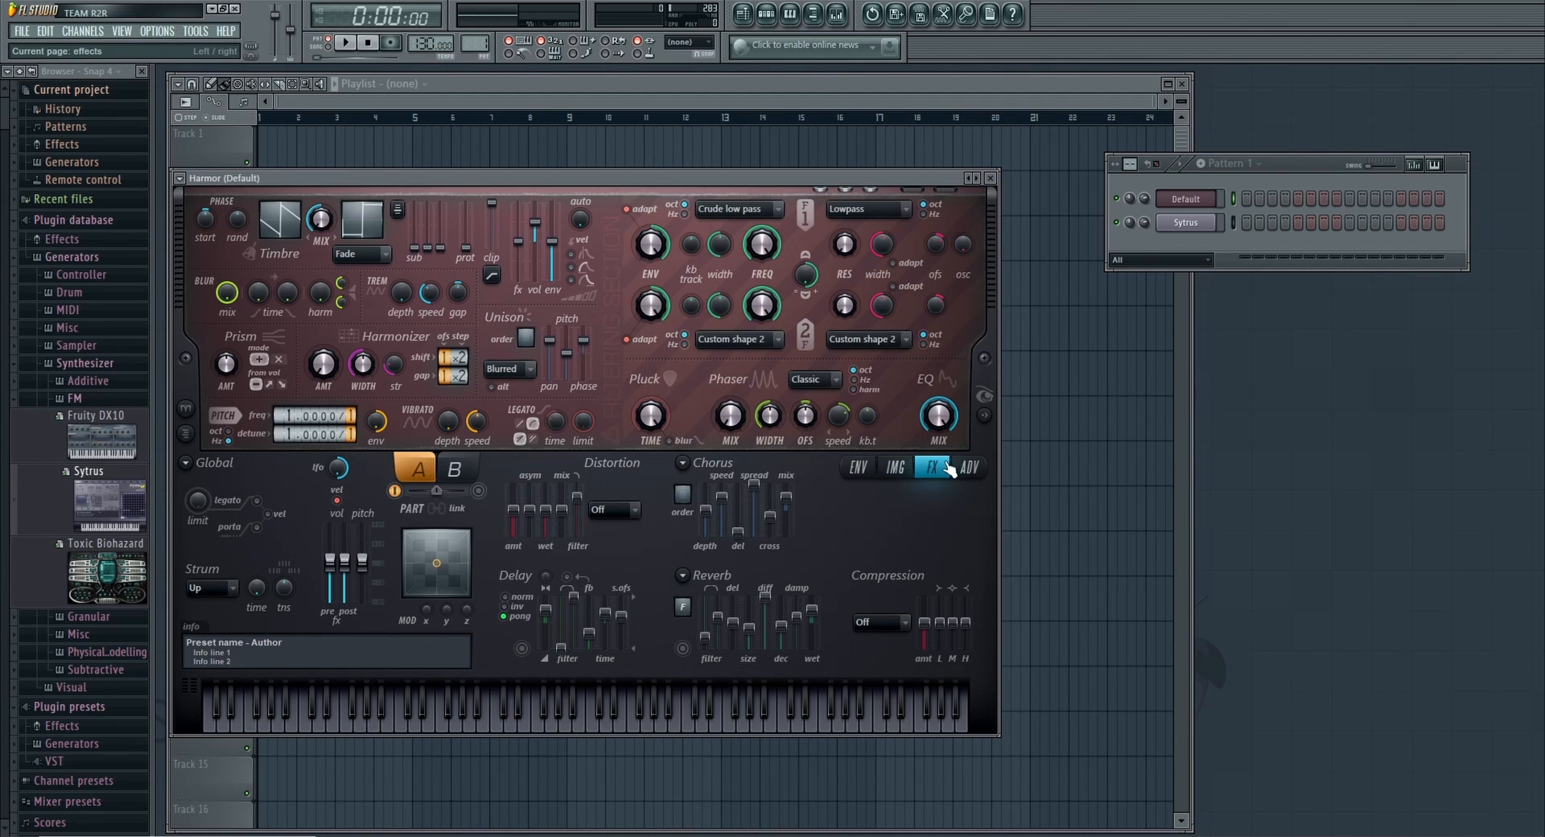
Load 'Equal pentatonic 5edo harmor.fnv' into Harmor's Pitch keyboard-mapping envelope.
click(856, 467)
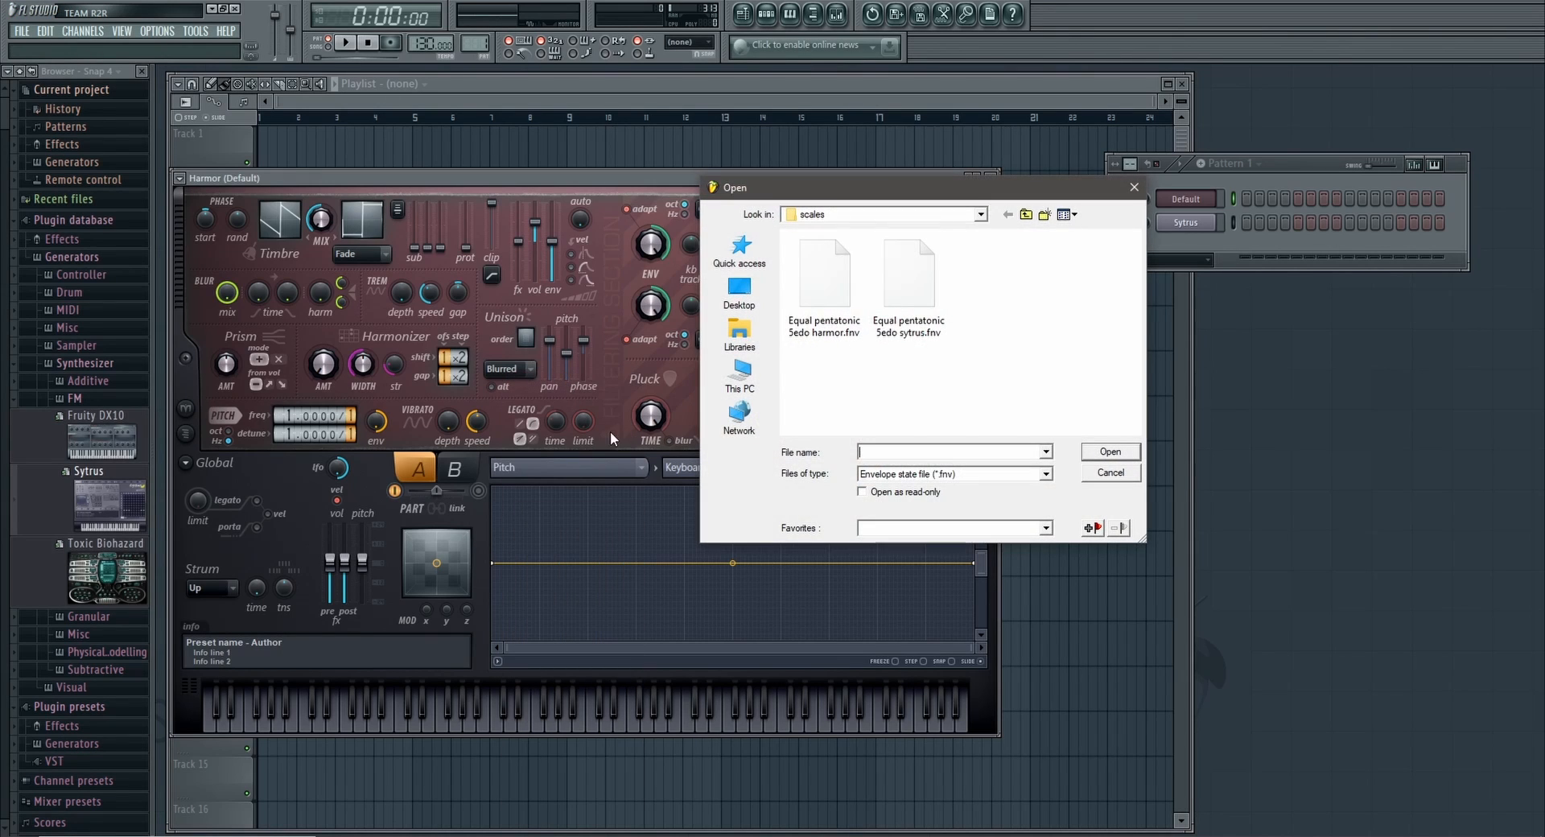
click(824, 282)
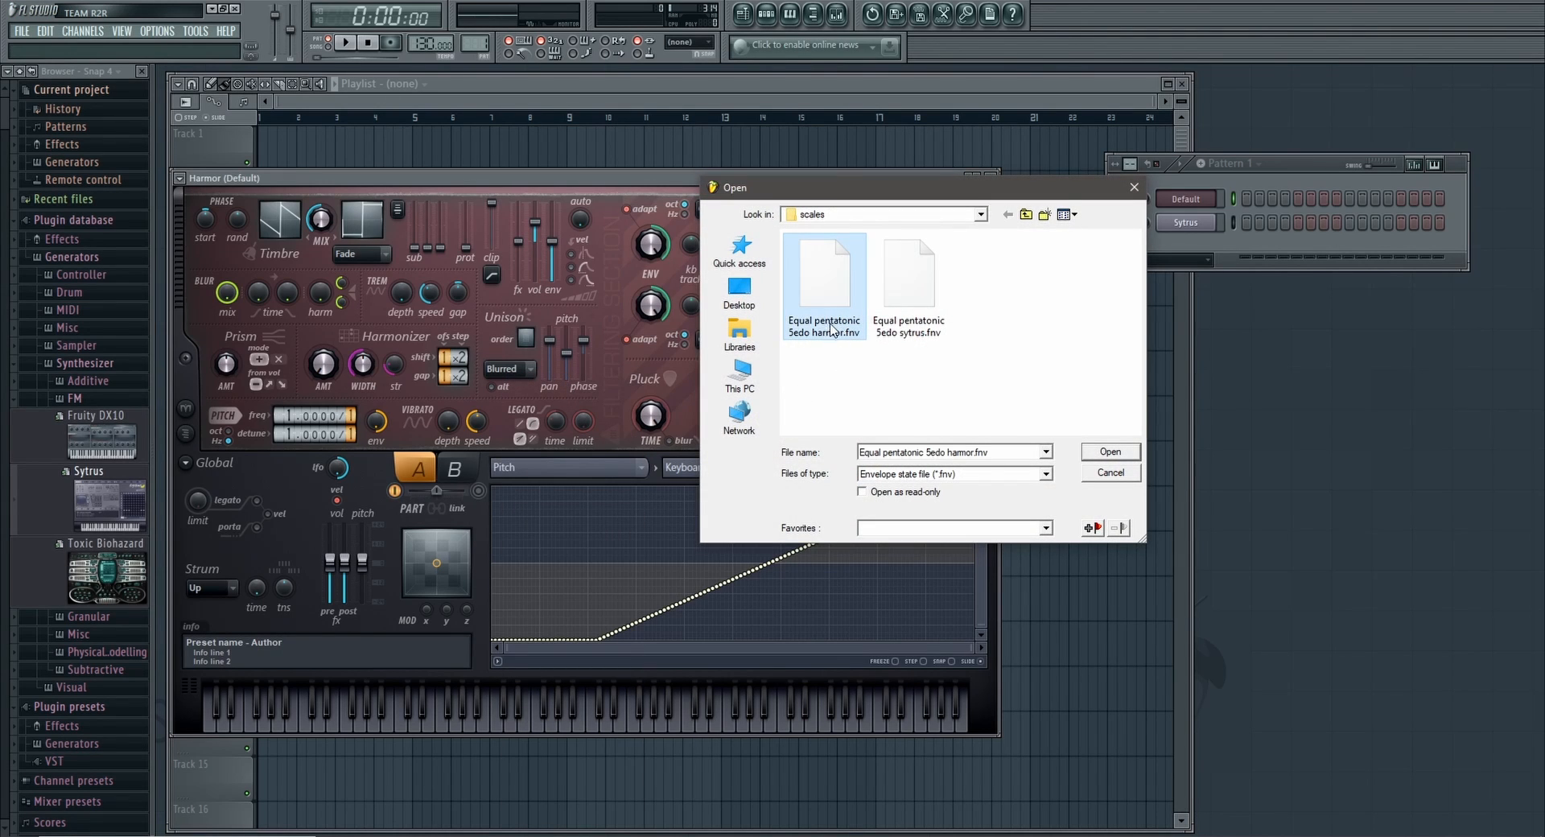
click(1108, 452)
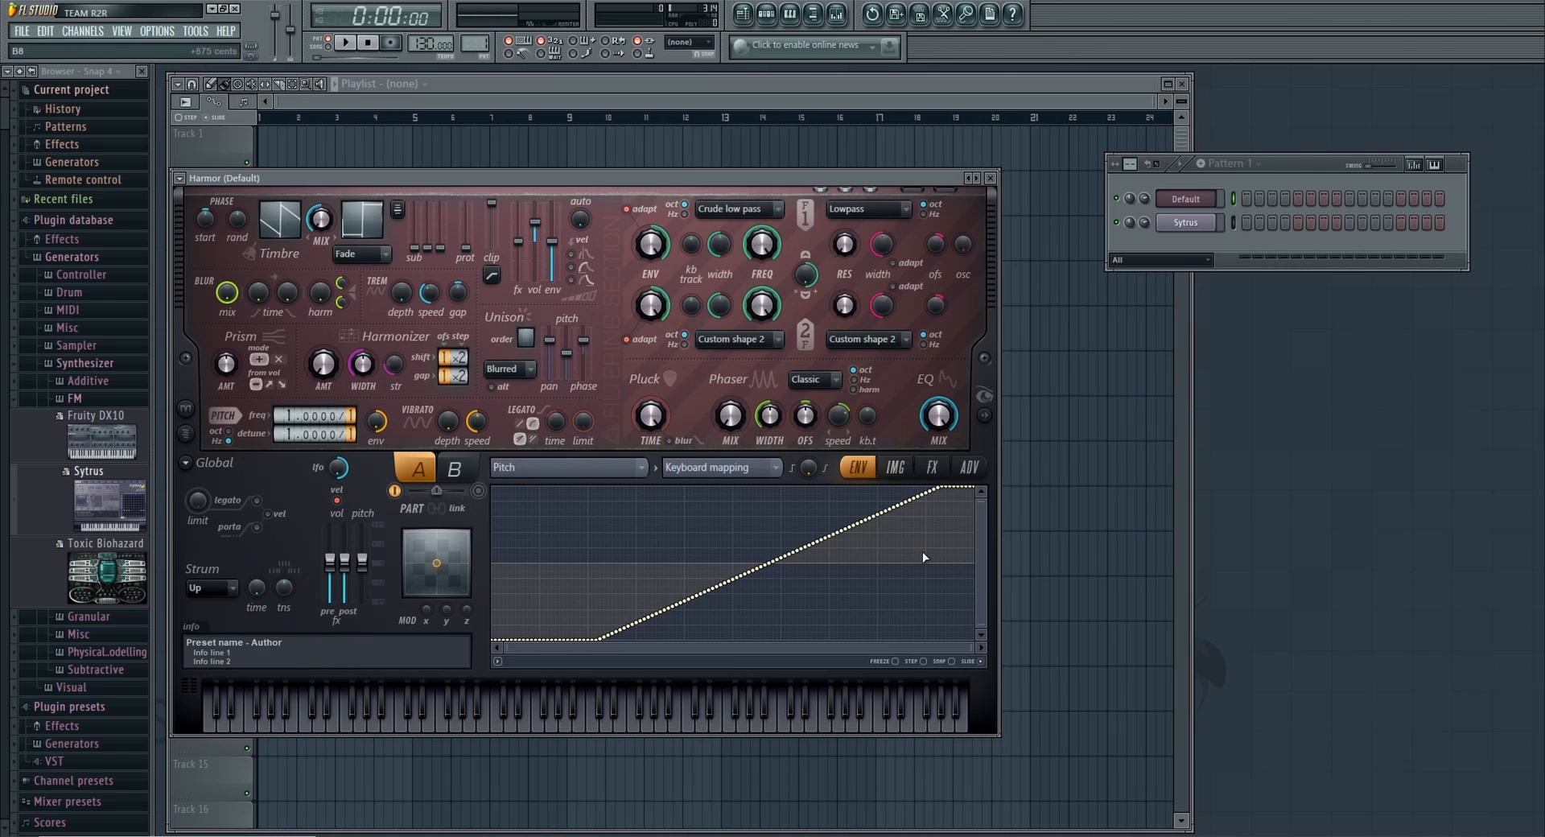
click(481, 709)
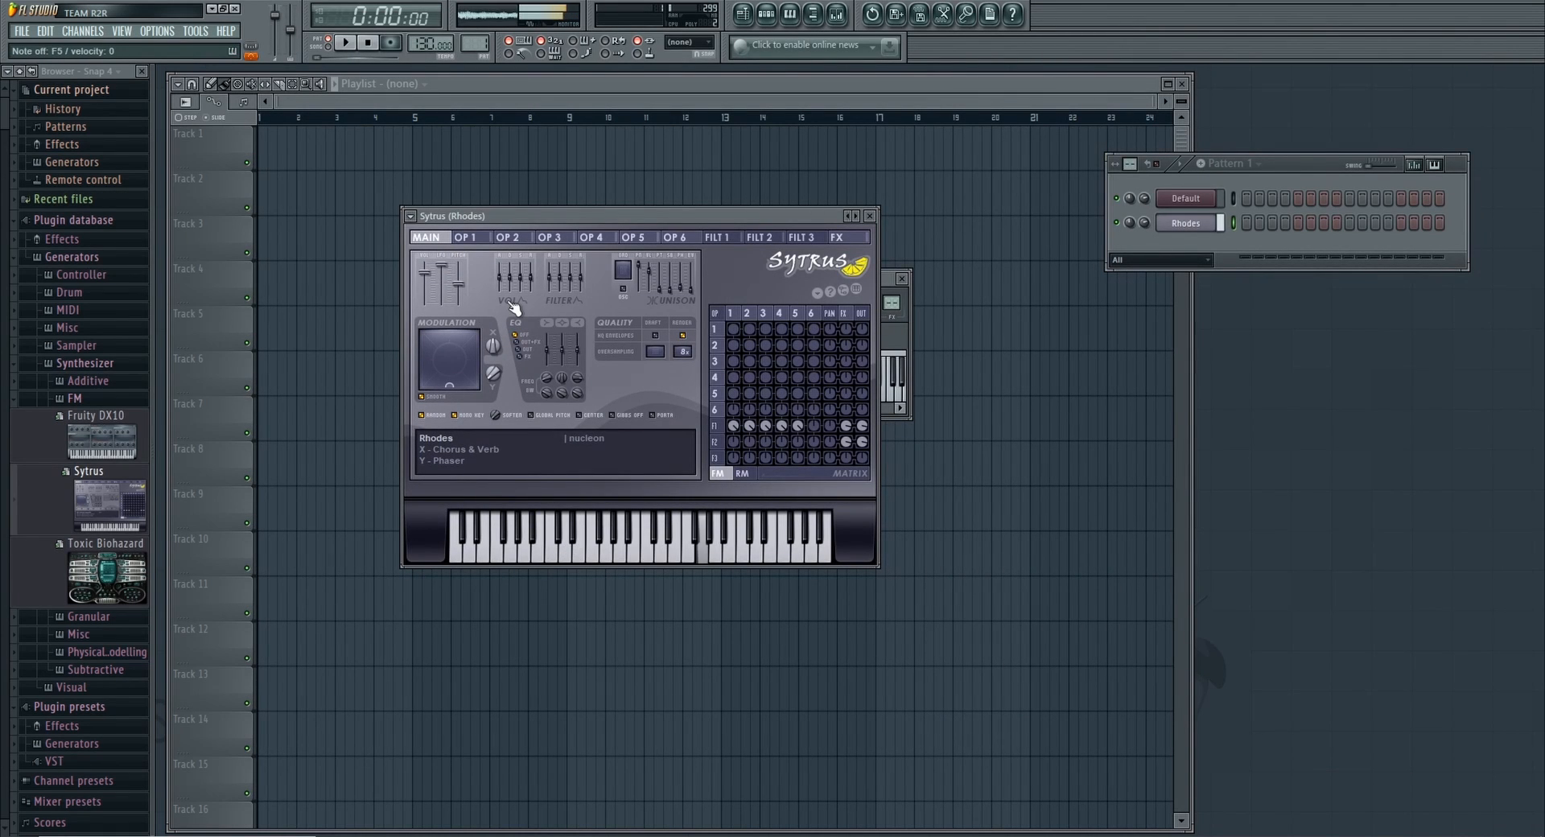
Select Sytrus operator 2 and show its pitch keyboard-mapping envelope options.
click(700, 538)
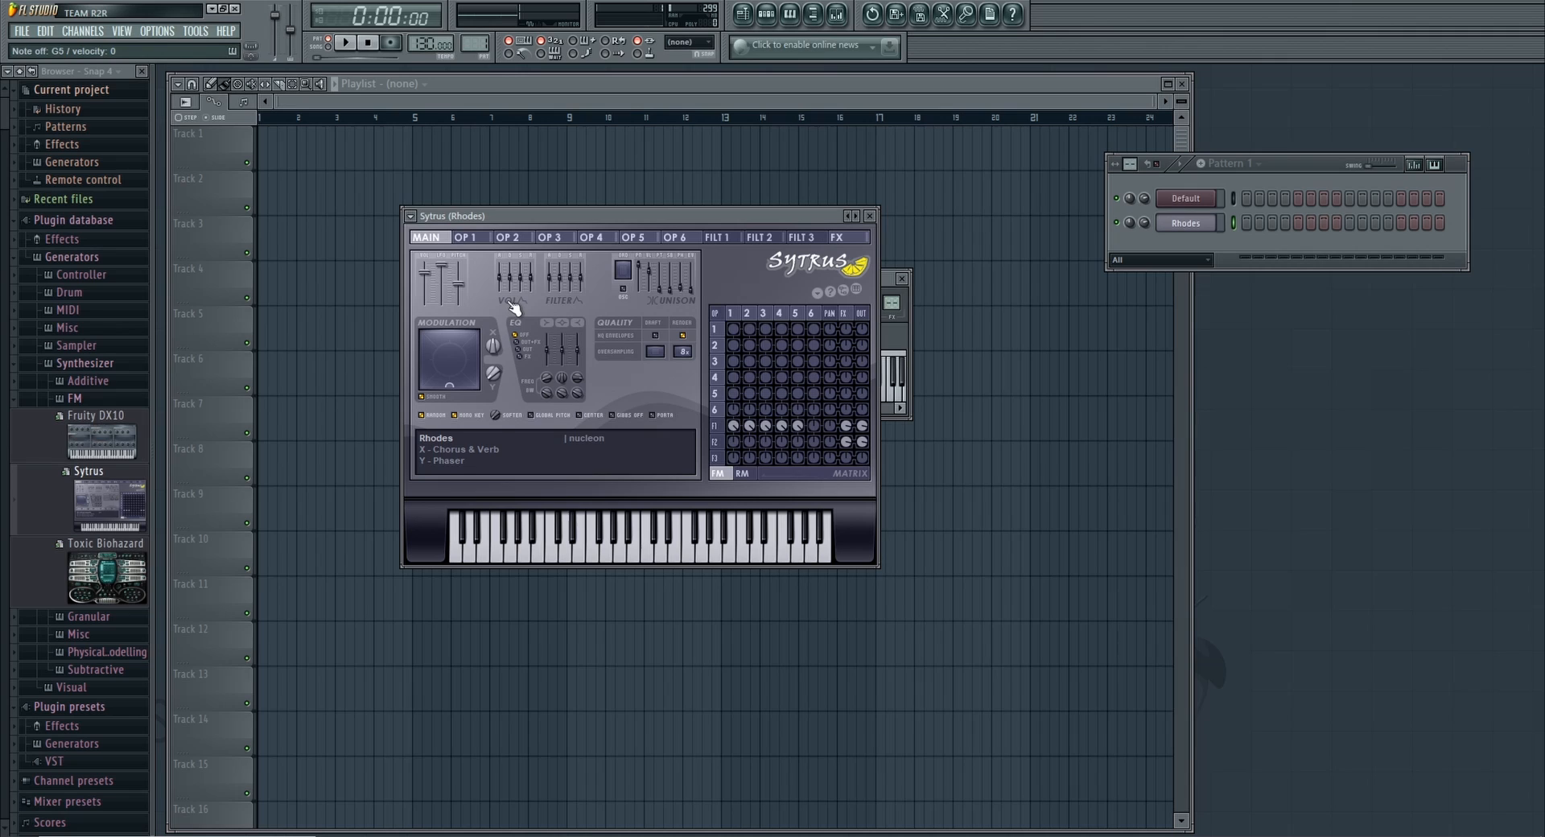
click(464, 237)
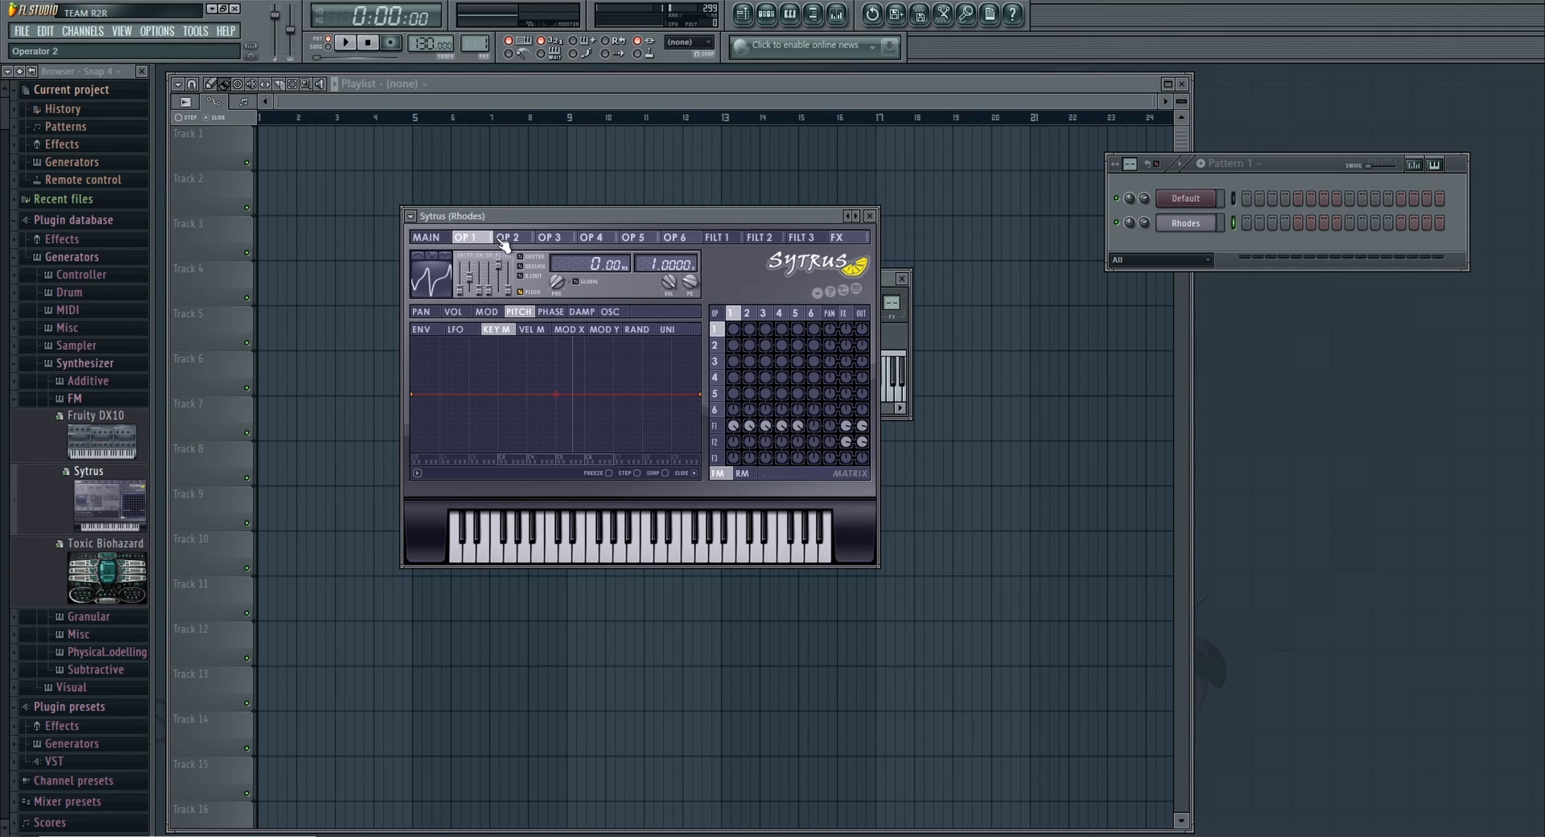
click(548, 237)
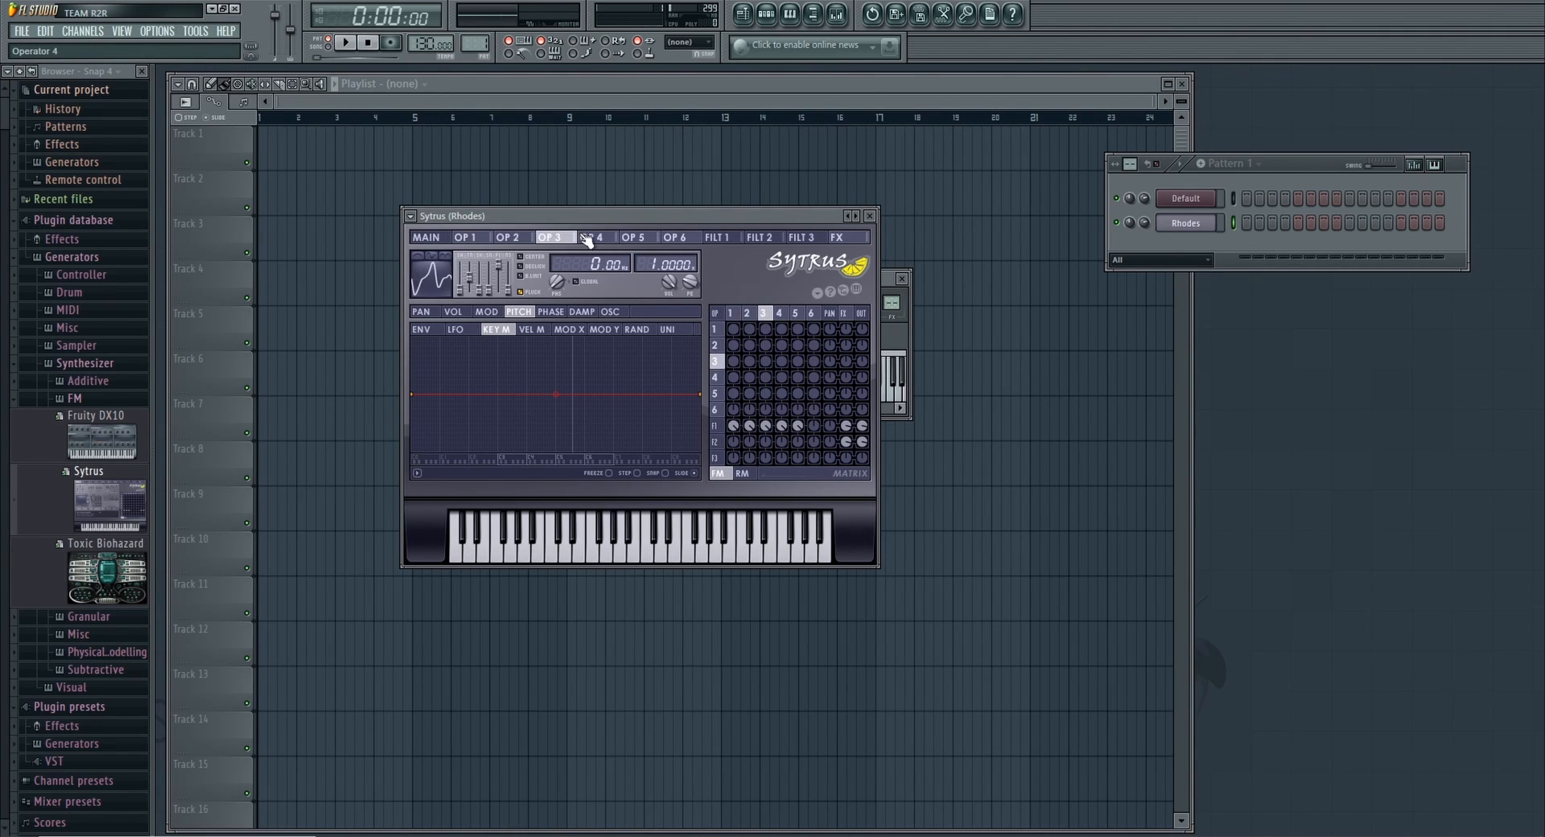
click(463, 237)
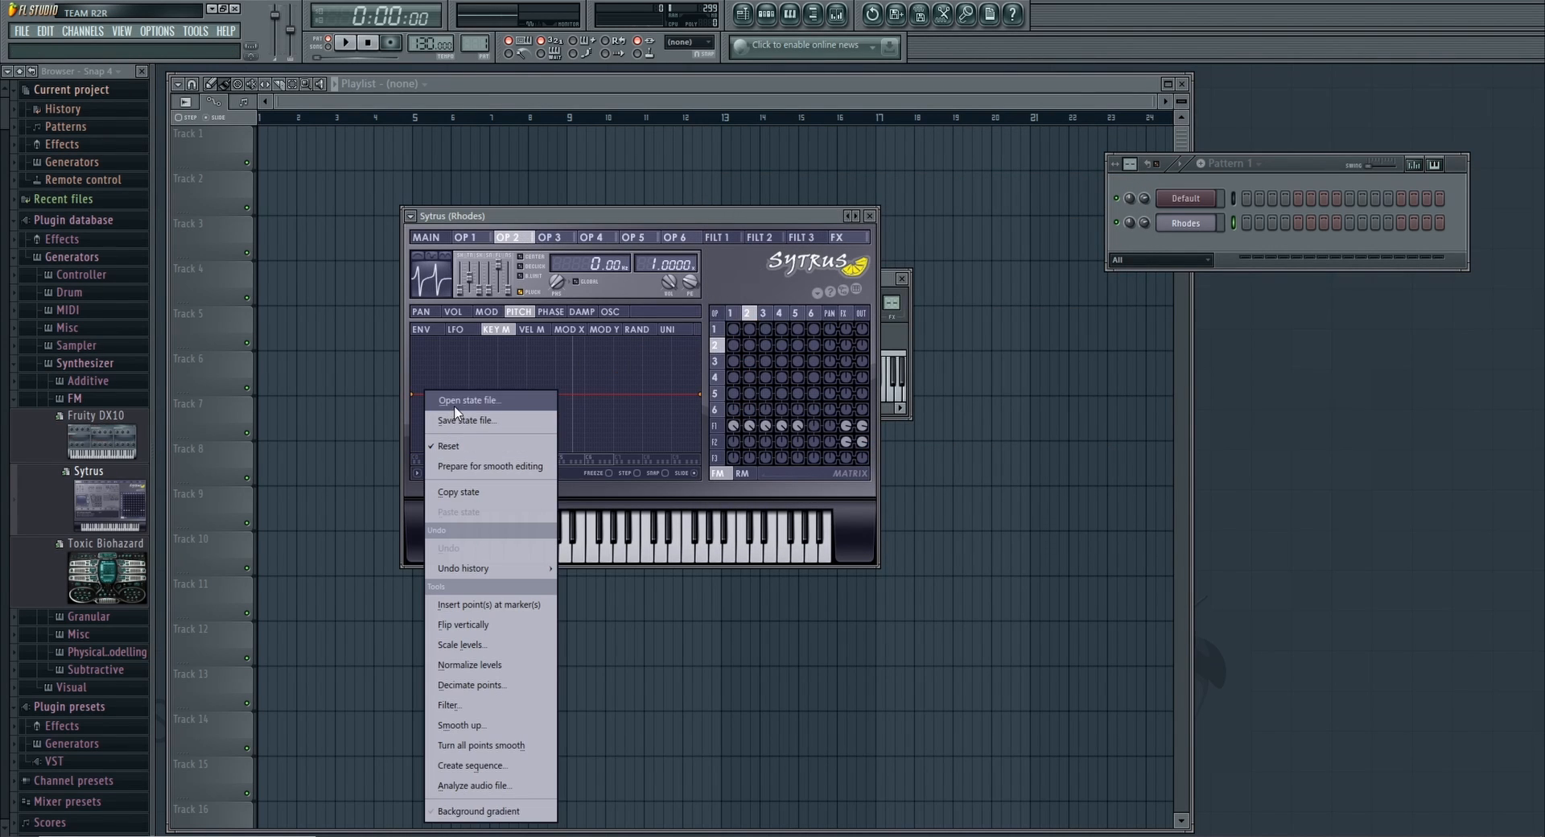
Load the 5edo sytrus .fnv state file into operator 2's pitch keyboard mapping.
click(468, 400)
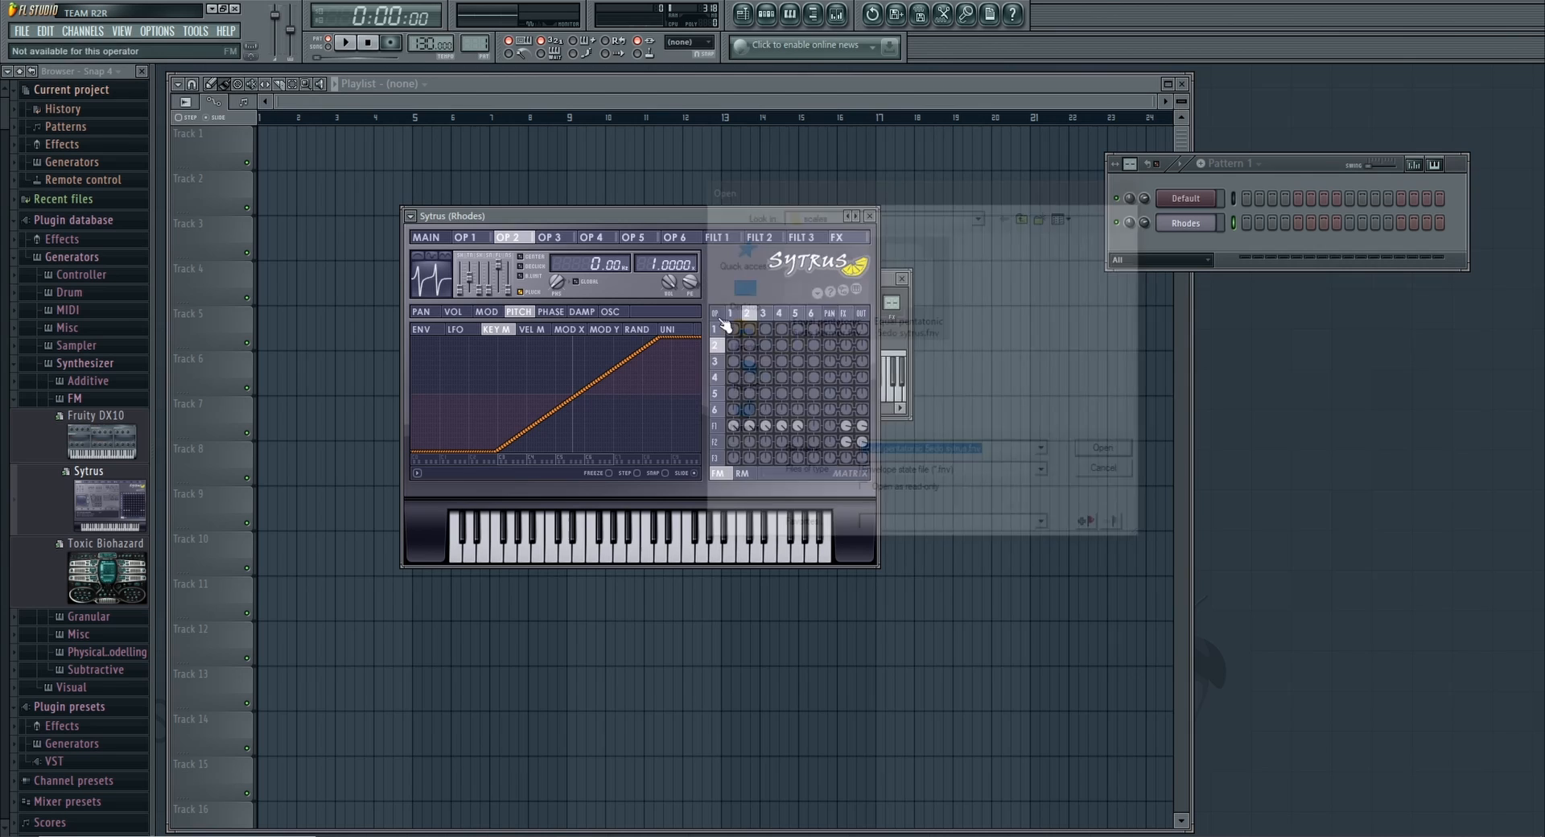
click(908, 275)
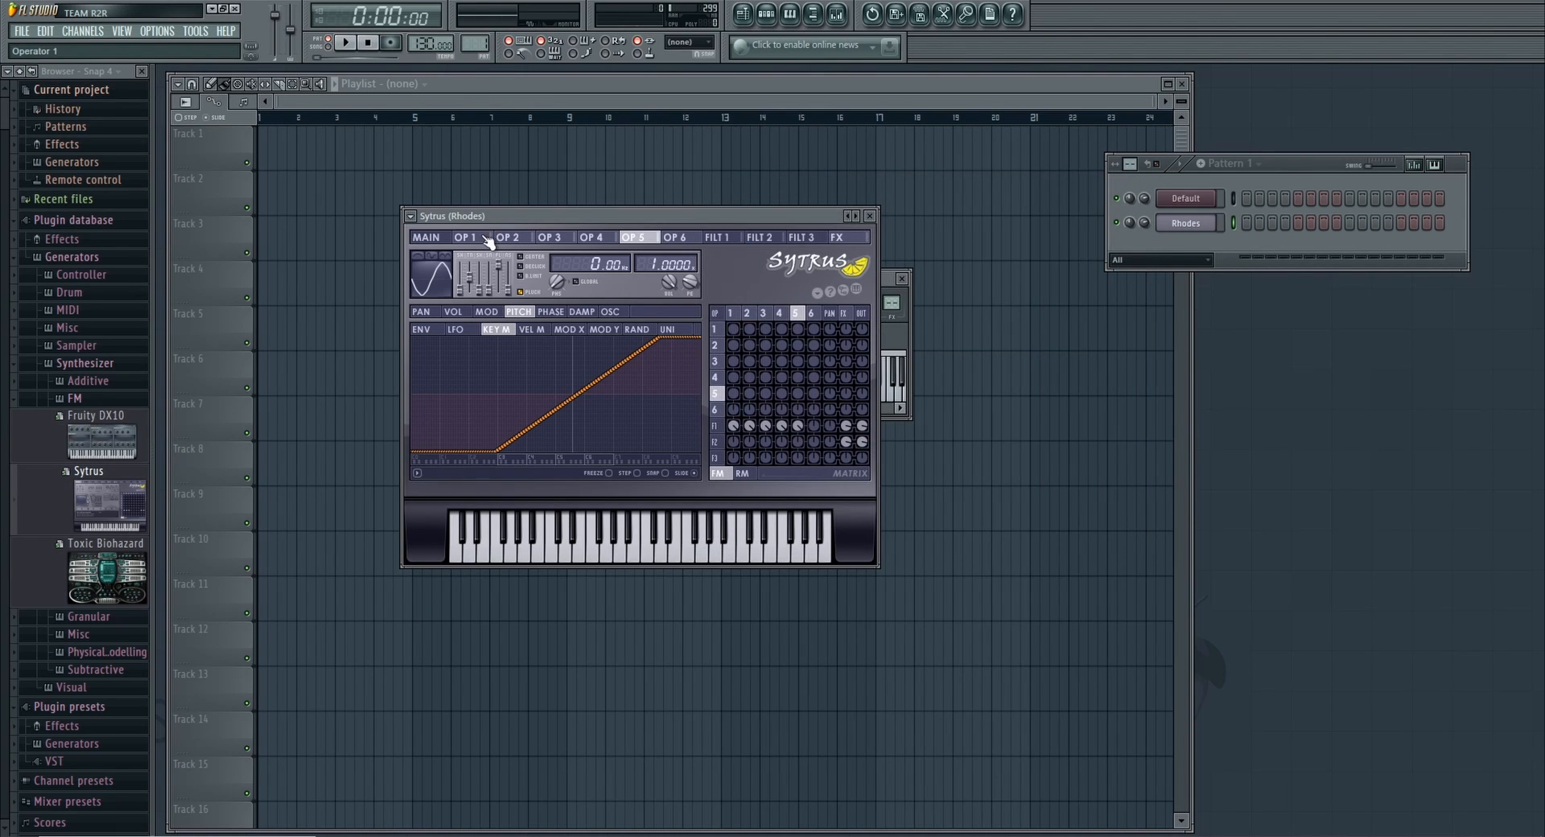
click(464, 236)
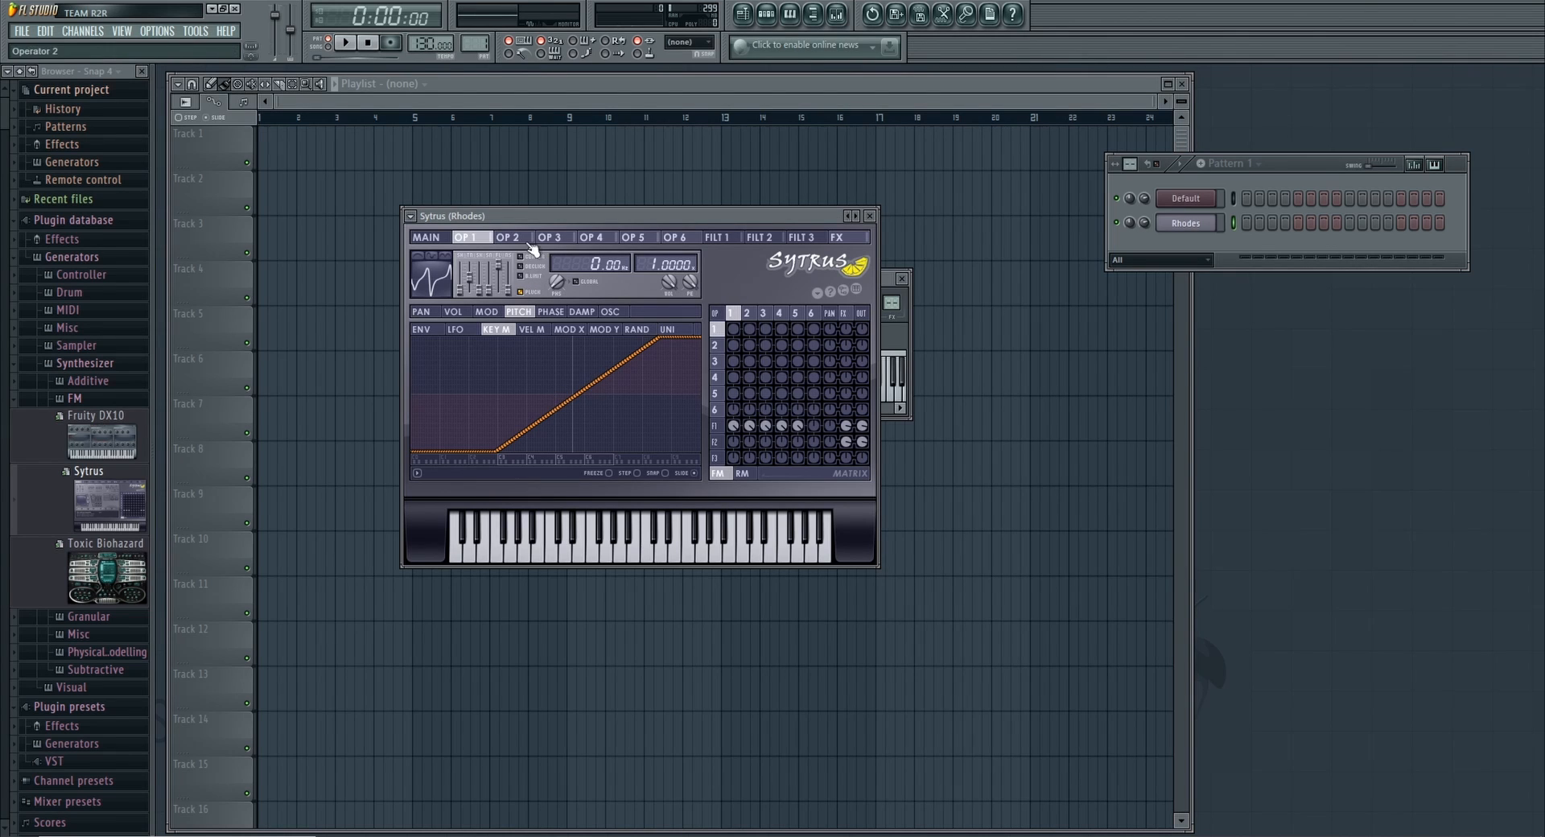
click(510, 237)
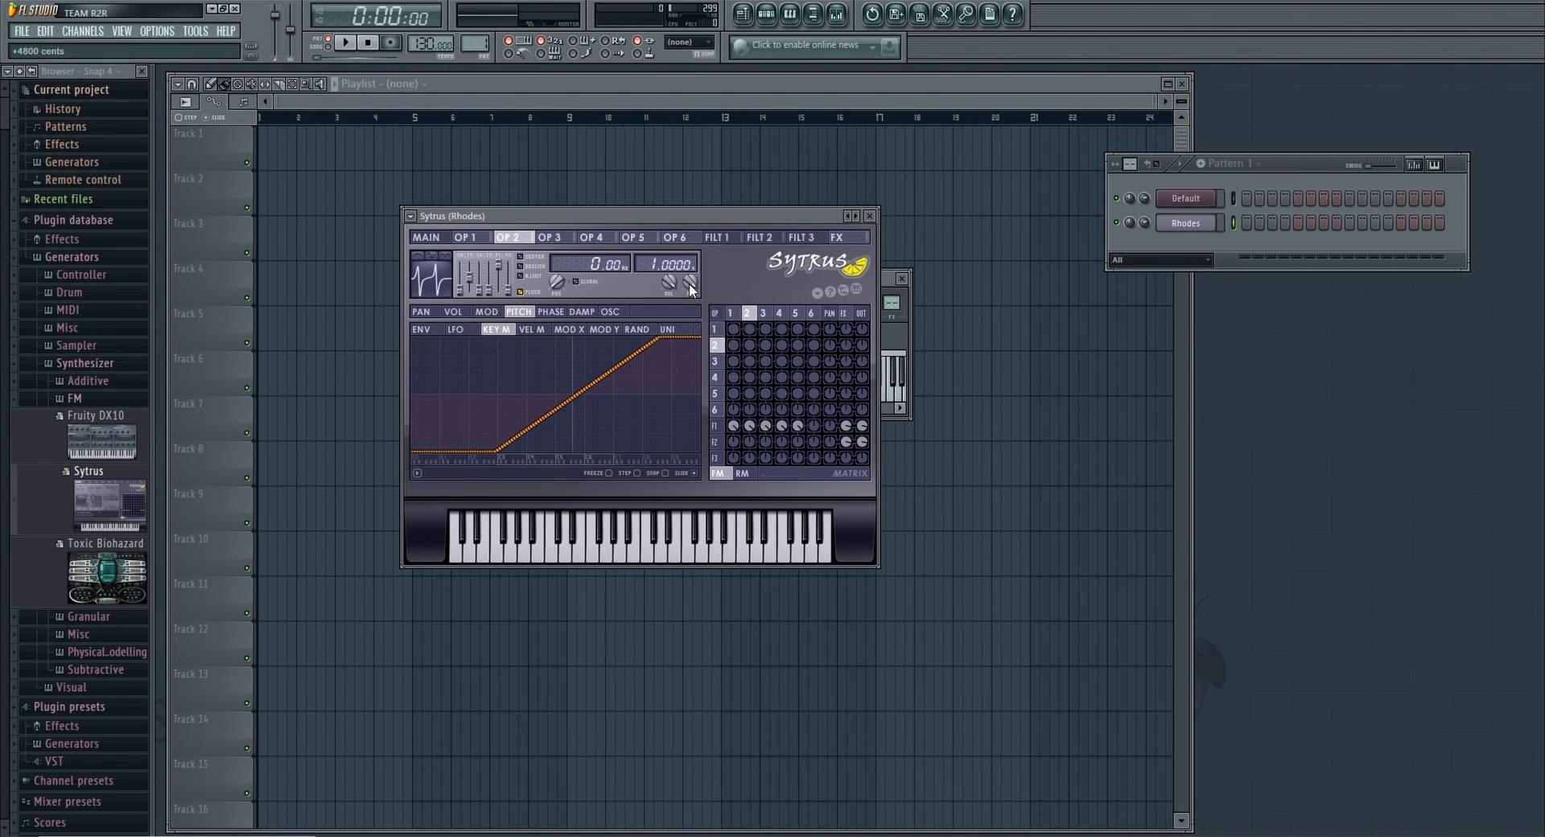
click(548, 236)
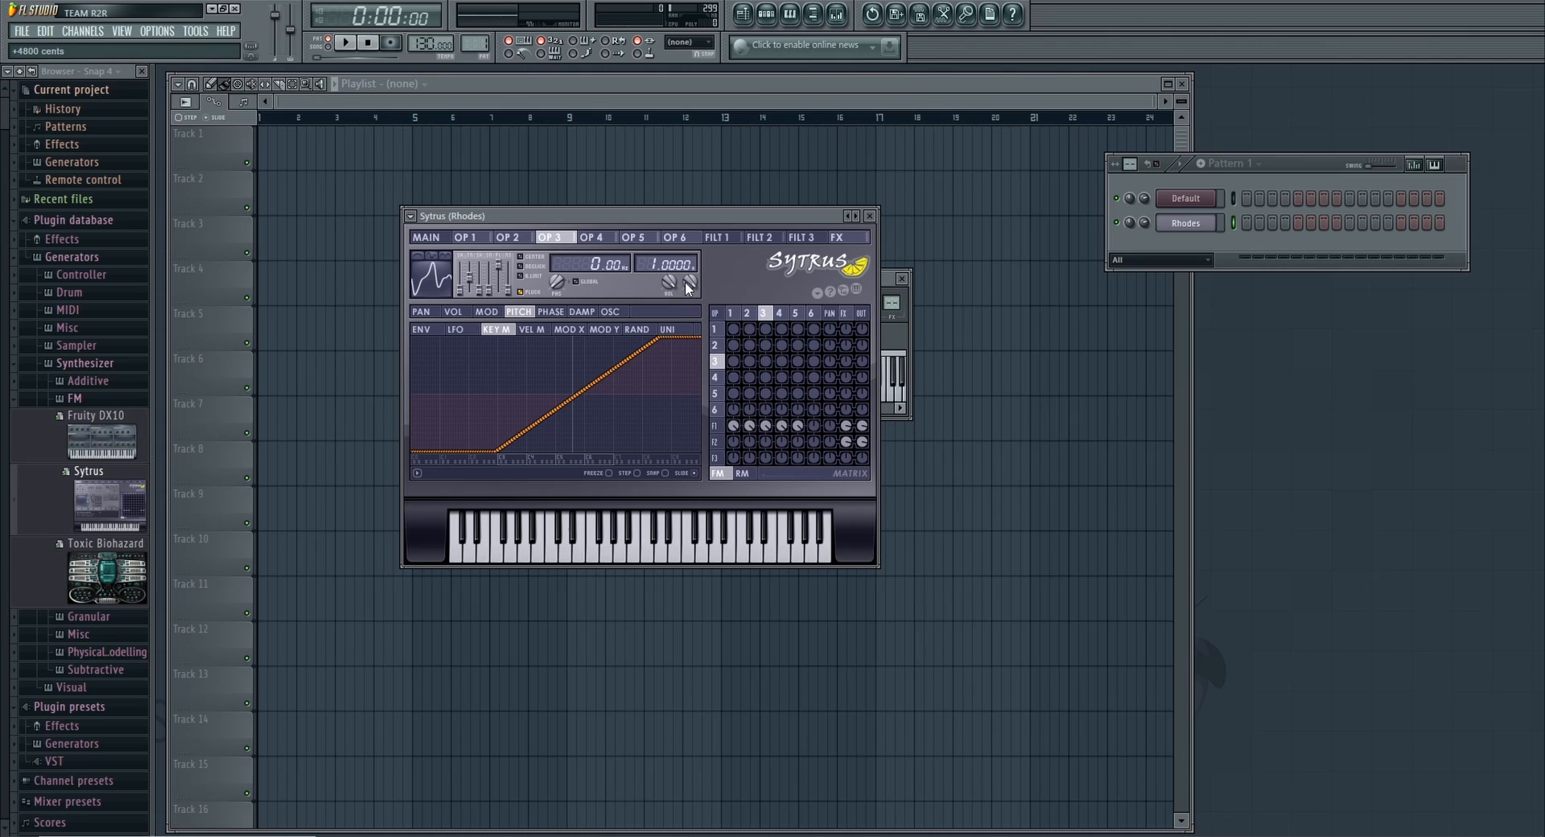
click(596, 237)
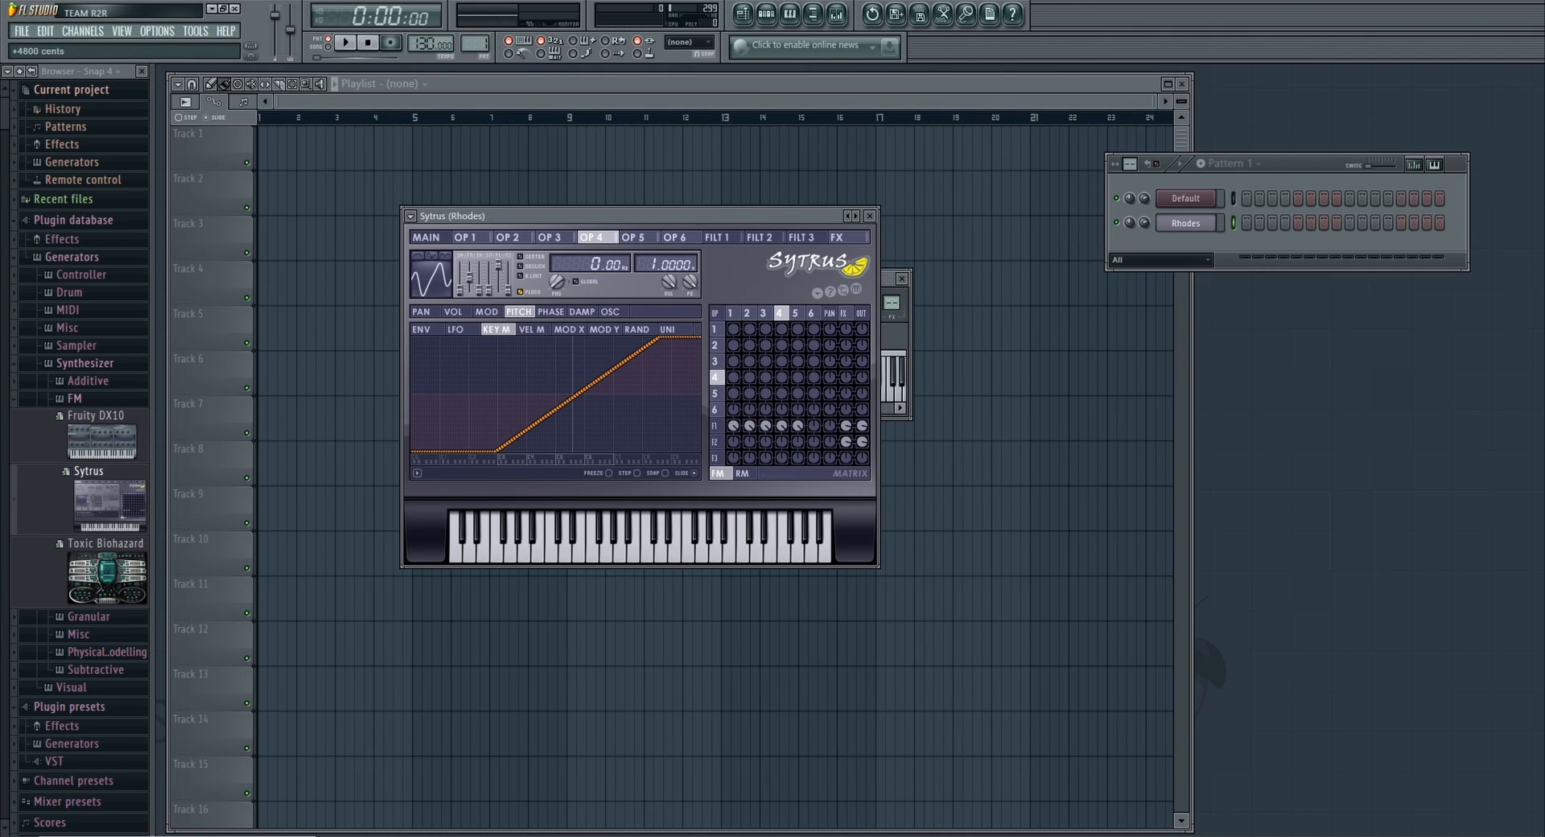
click(634, 236)
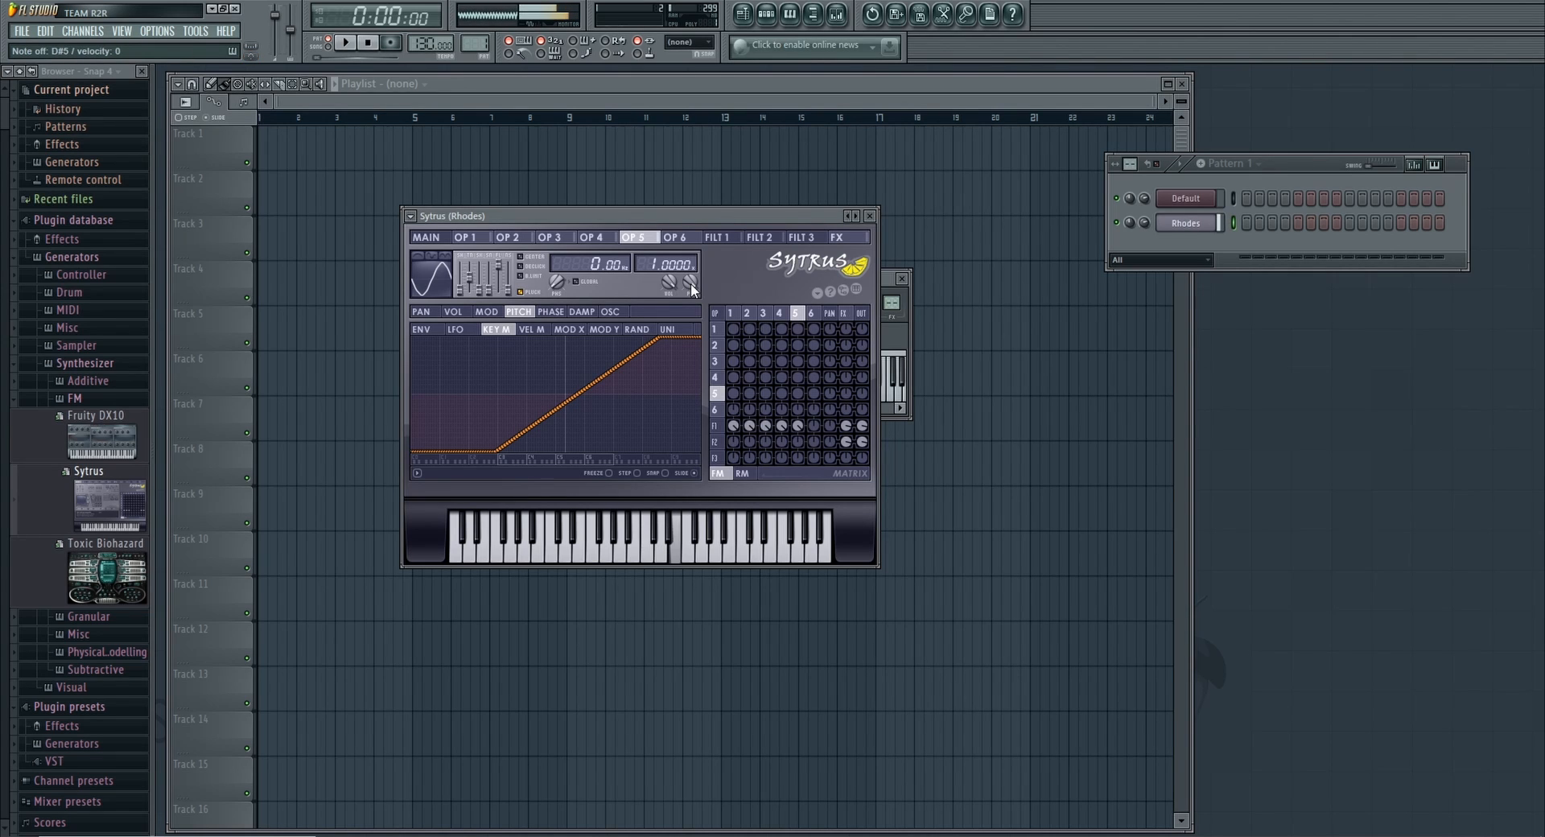
click(674, 532)
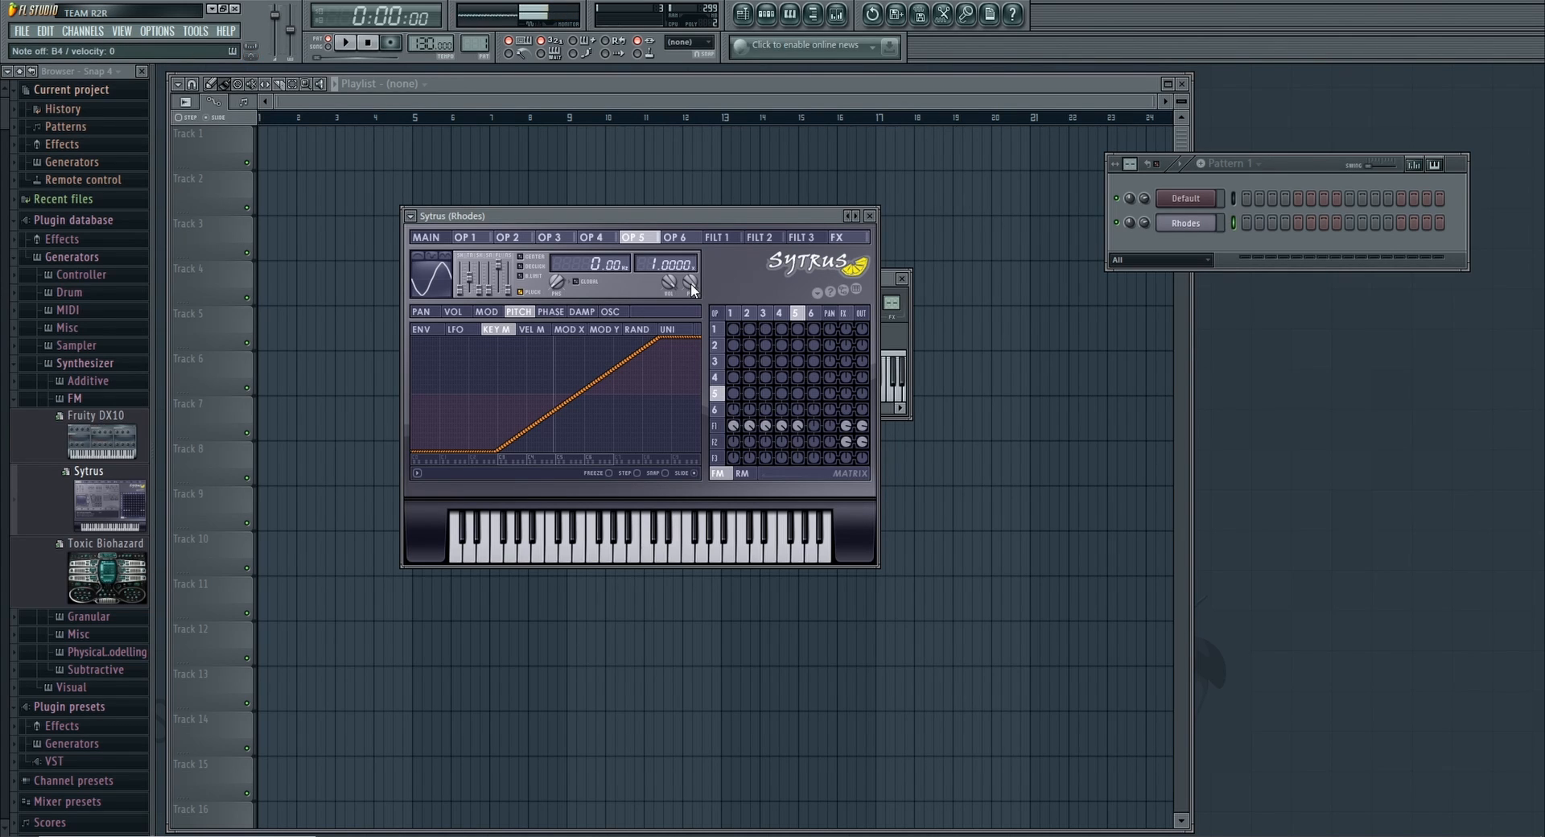